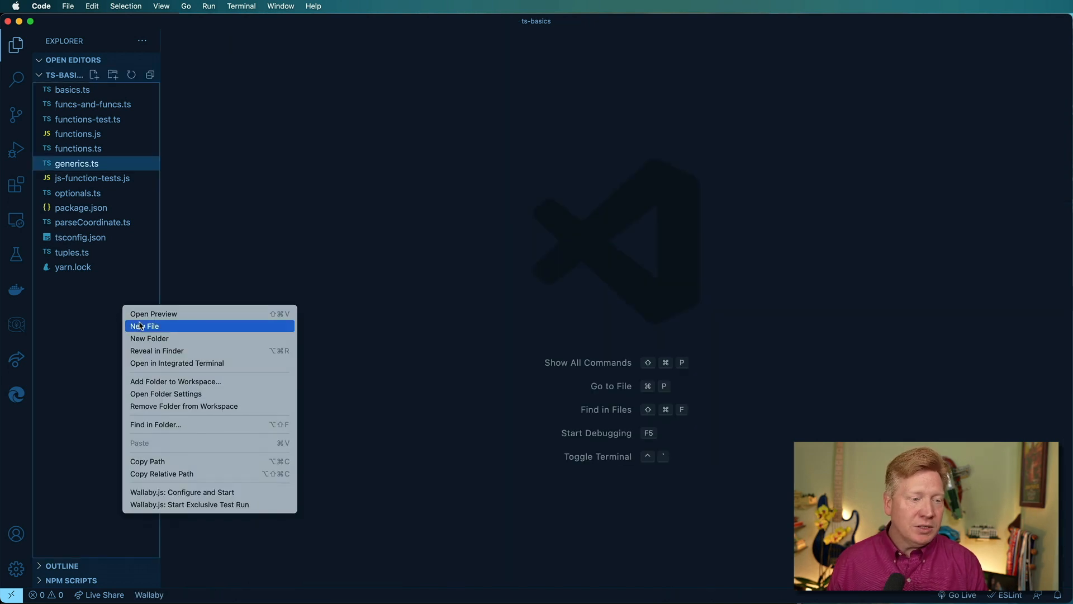
# Create a new file named generics-with-keyof.ts in the ts-basics project.
pyautogui.click(144, 326)
pyautogui.write('generics-with-ke')
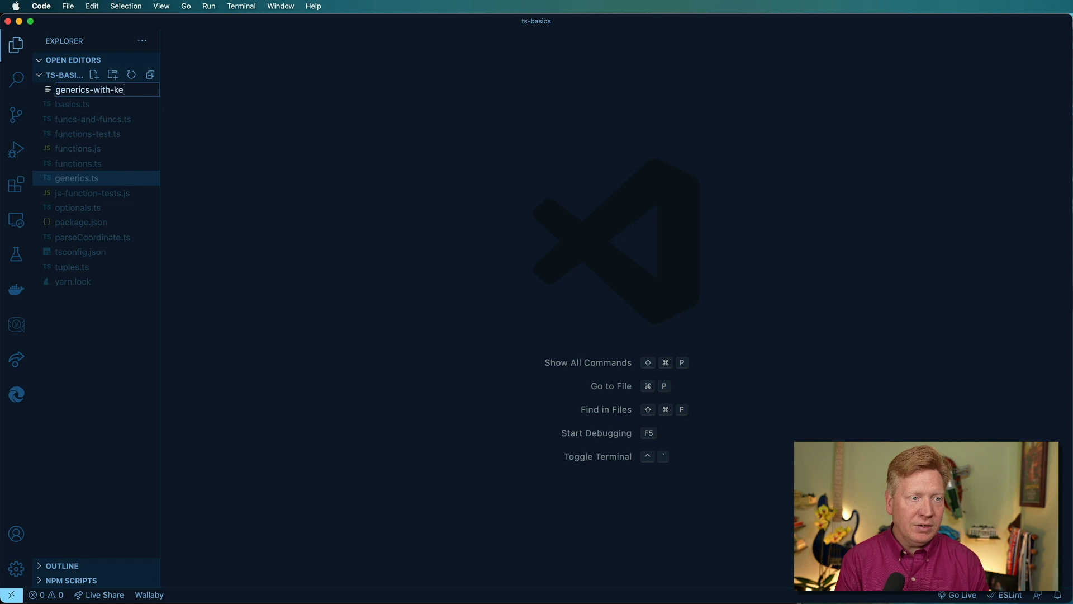
pyautogui.press('Return')
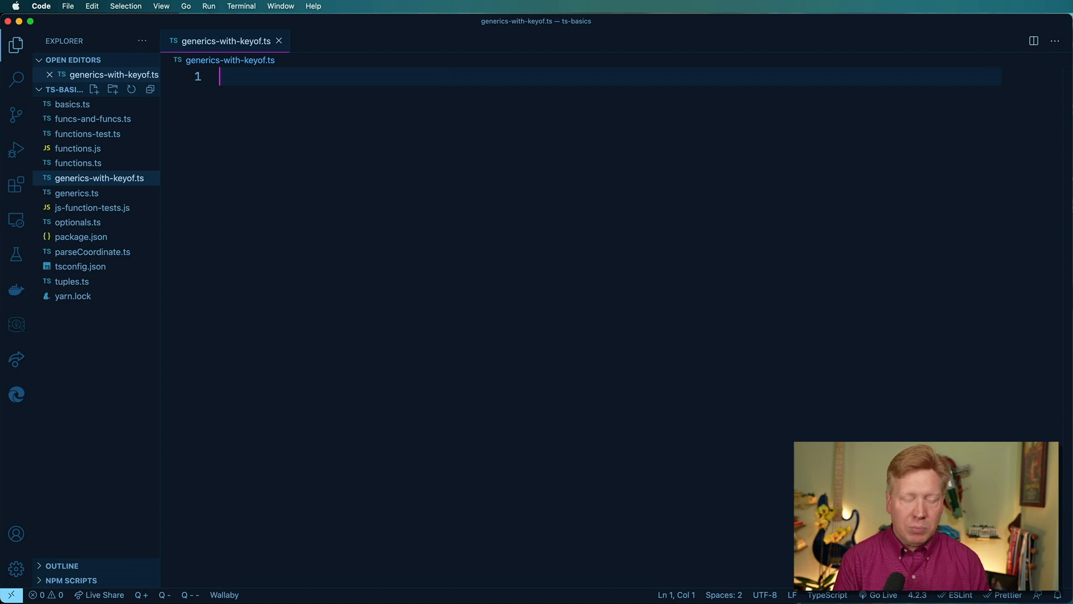
# Write function pluck(items: unknown[], key: string): unknown[] with an opening brace.
pyautogui.write('function')
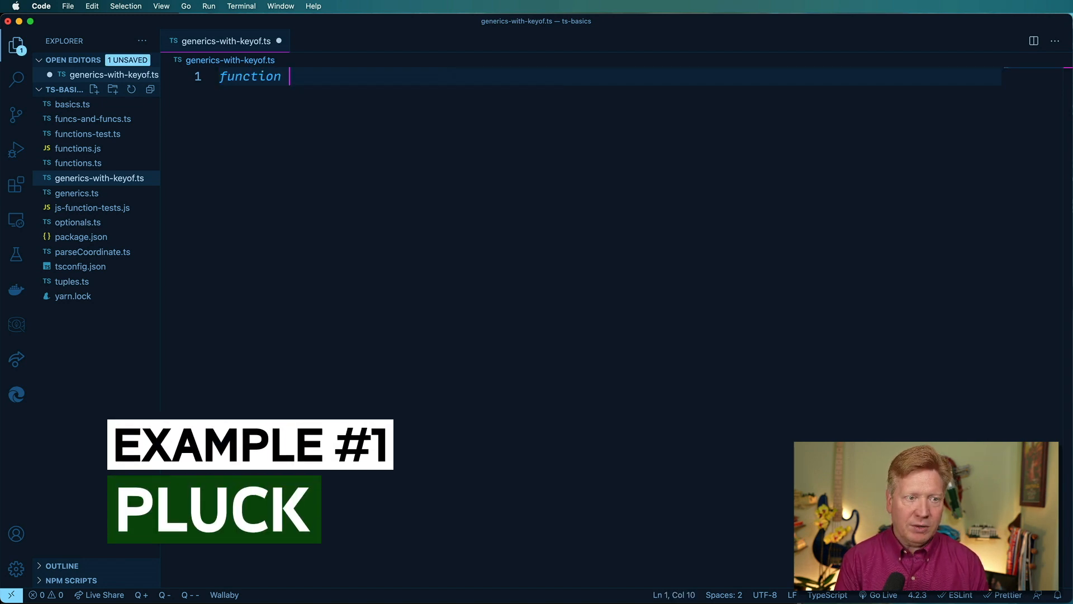
pyautogui.write('pluck()')
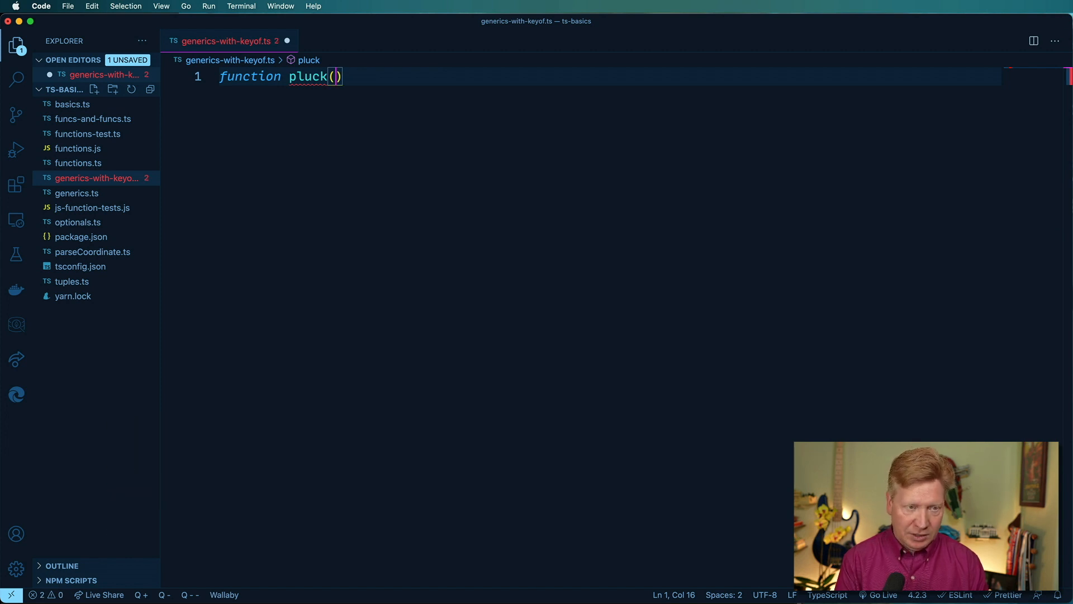
pyautogui.write('items: unkonw')
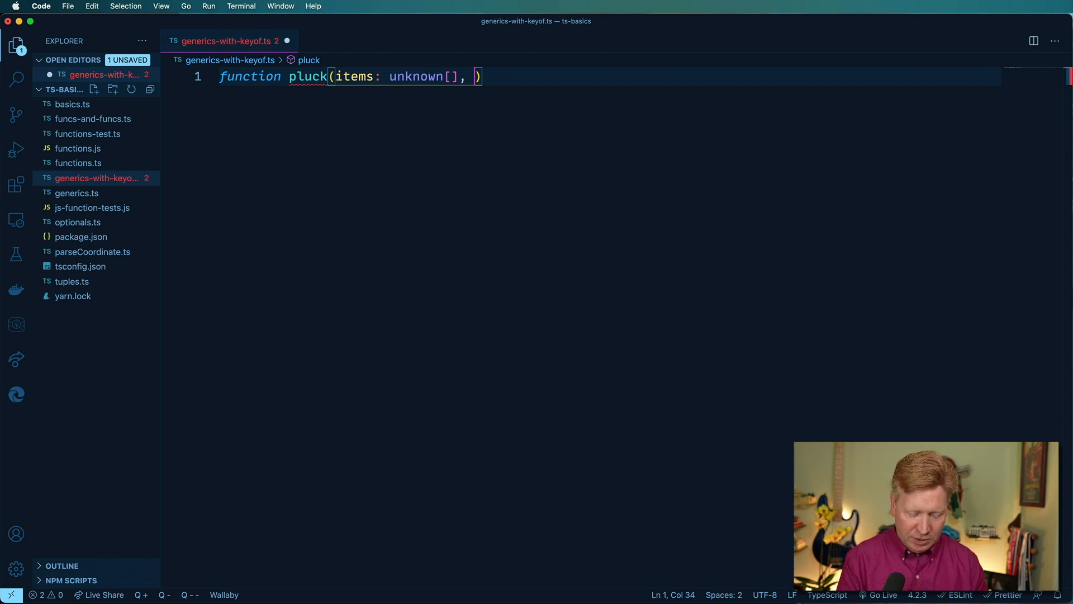
pyautogui.write('key: string')
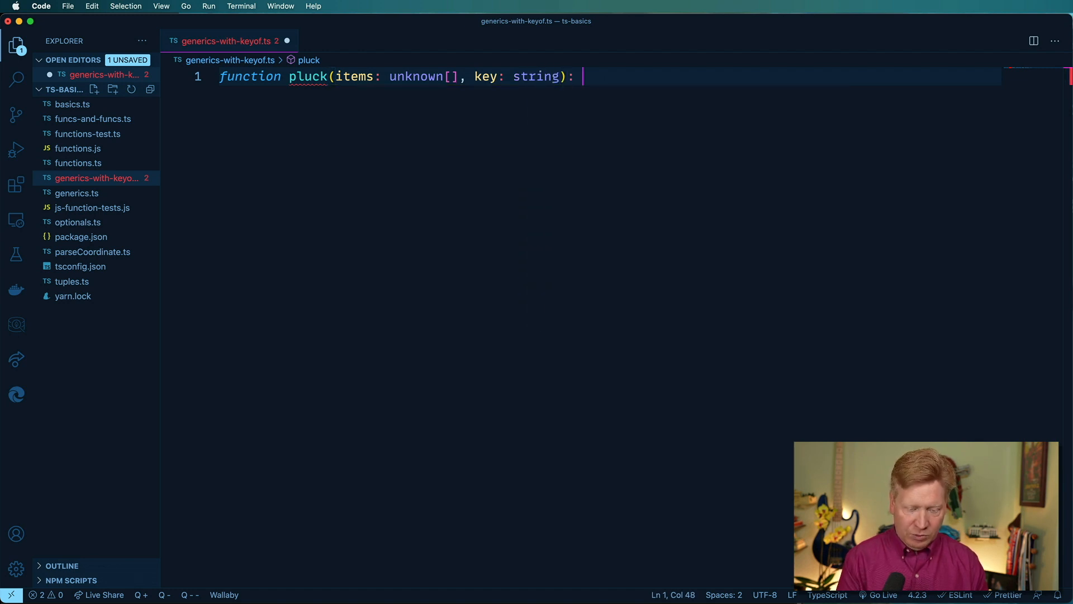
pyautogui.write('unknown[]')
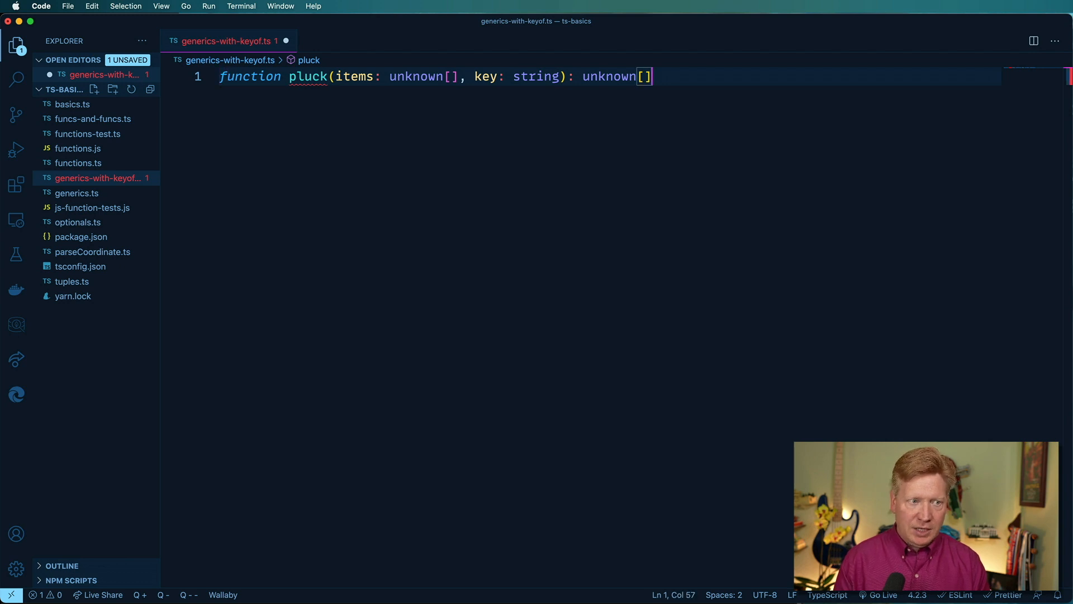
pyautogui.write('{')
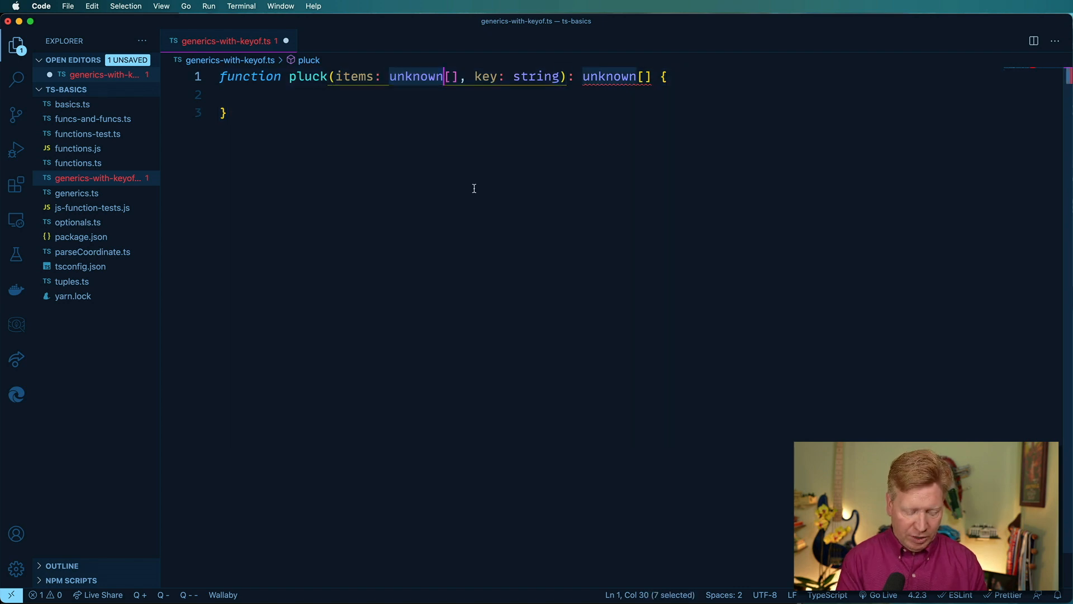
# Make pluck generic over <DataType, KeyType extends keyof DataType> and retype its parameters.
pyautogui.write('DataType')
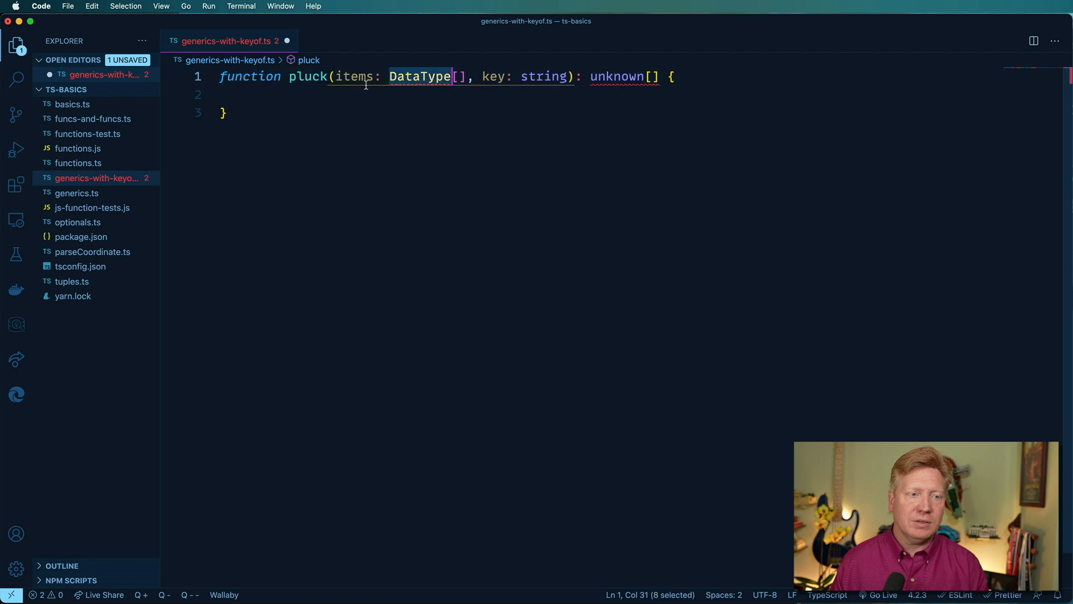
pyautogui.write('<DataType>')
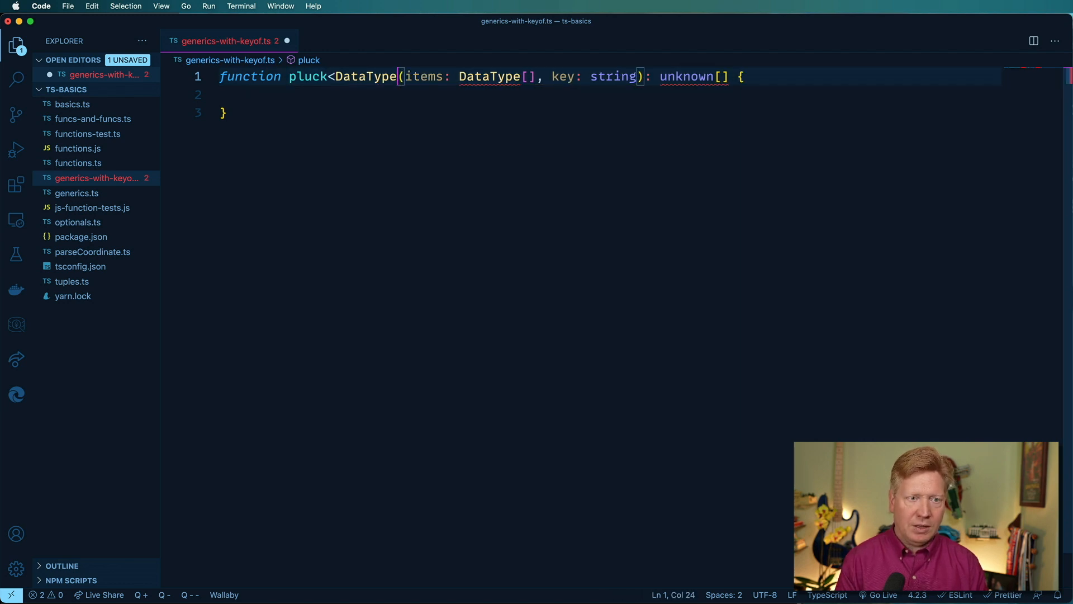
pyautogui.write('KeyType')
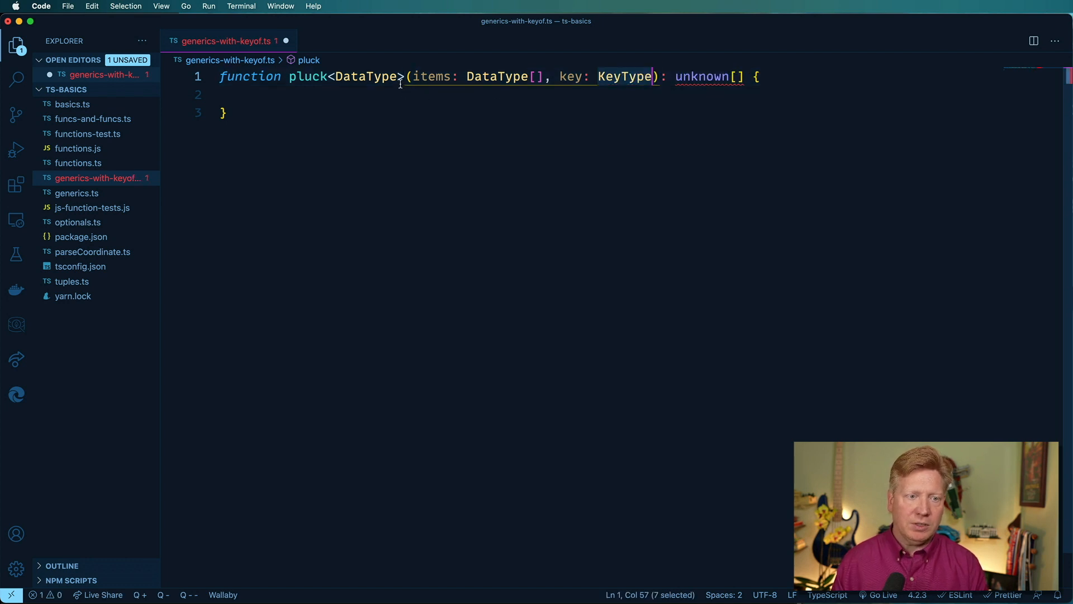
pyautogui.write(', KeyType')
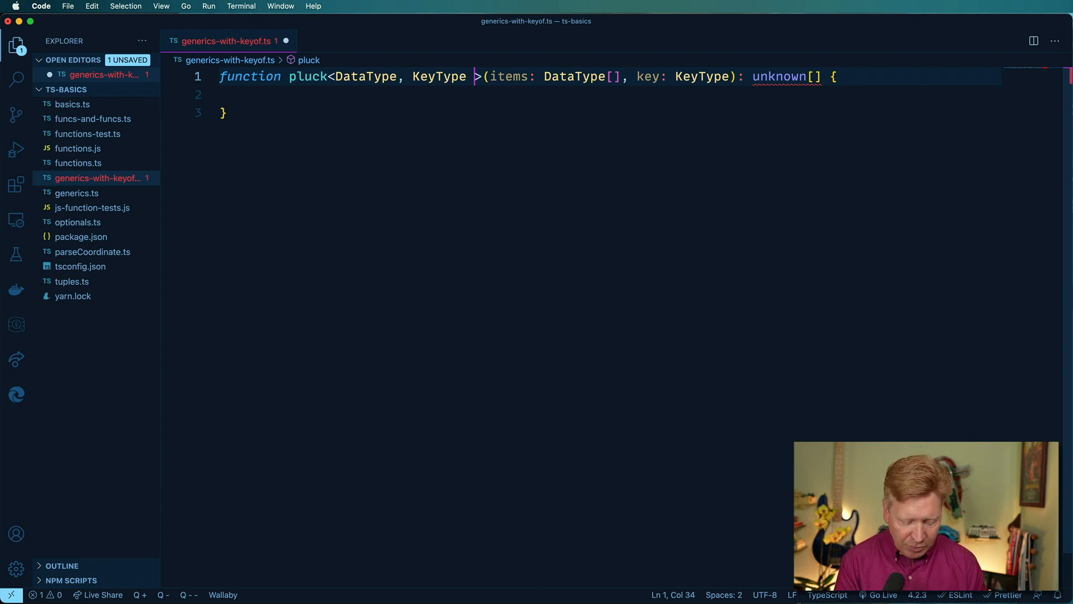
pyautogui.write('extends')
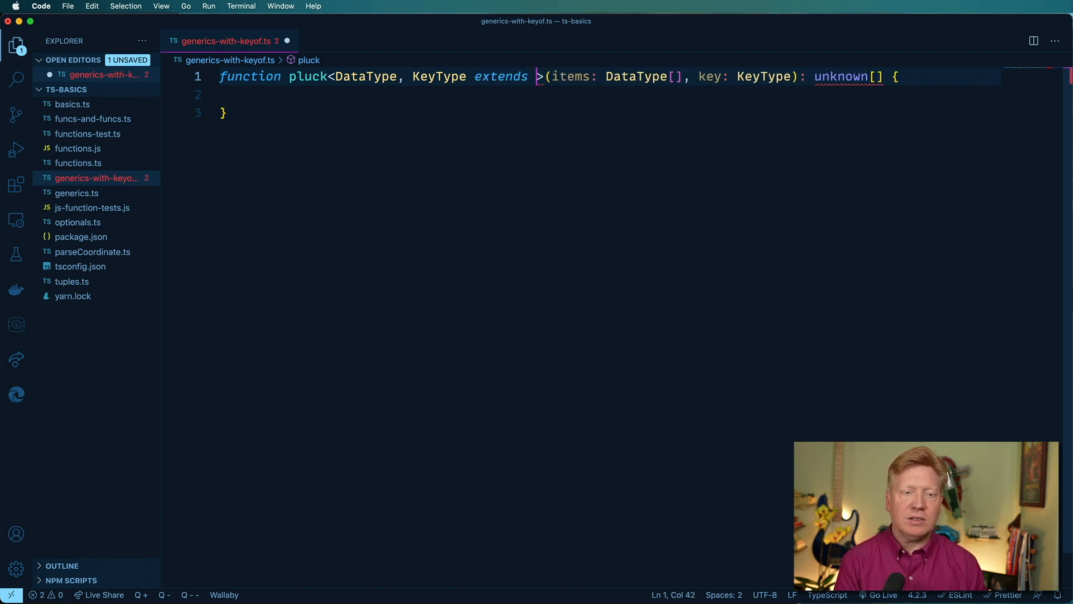
pyautogui.write('keyof')
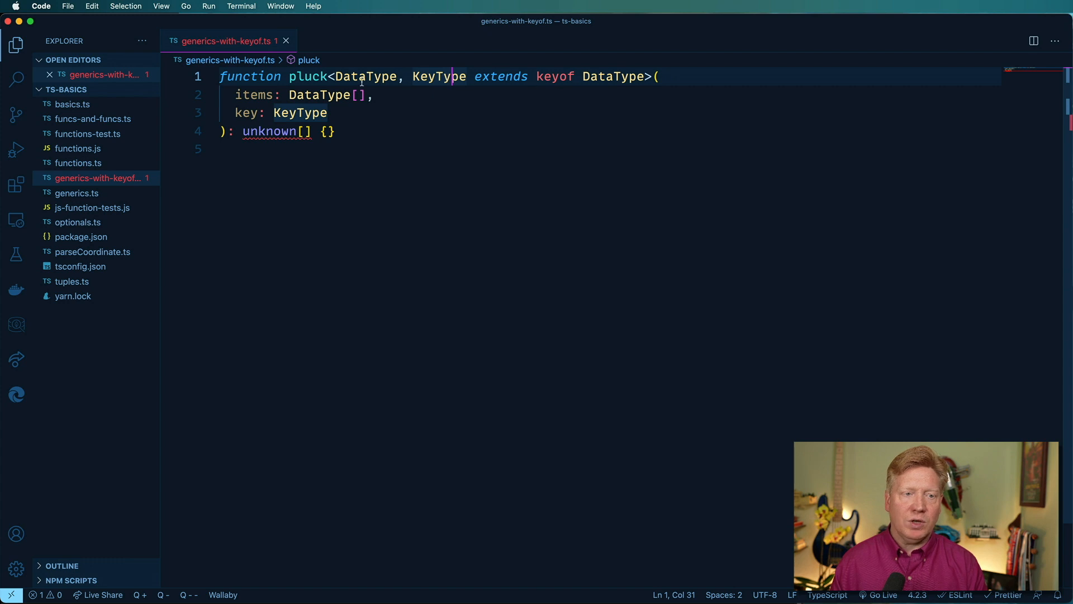
# Replace the unknown[] return type with DataType[KeyType][].
pyautogui.click(330, 131)
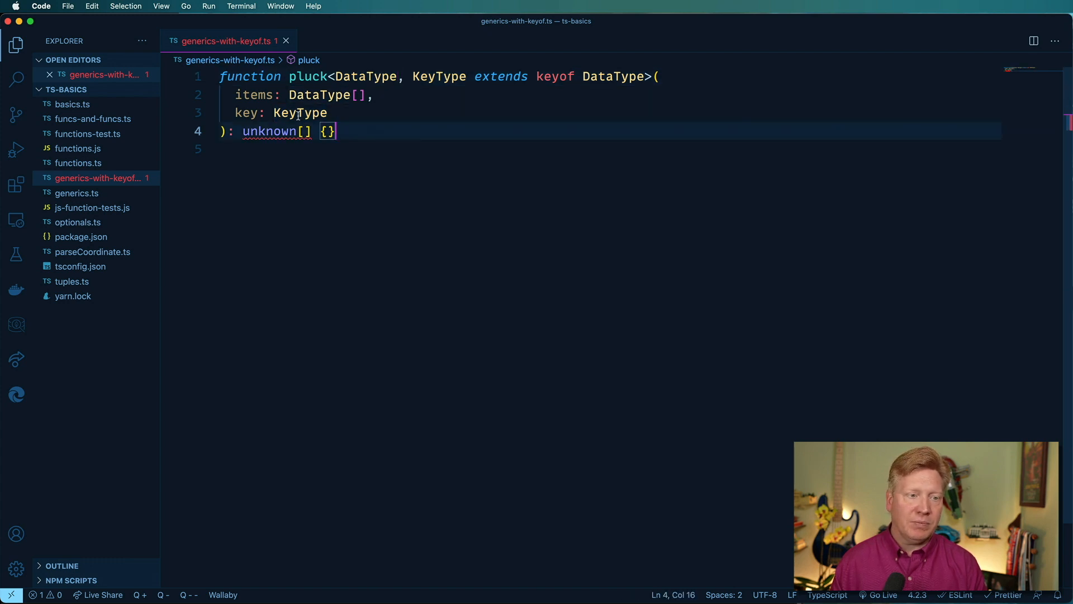
pyautogui.doubleClick(372, 76)
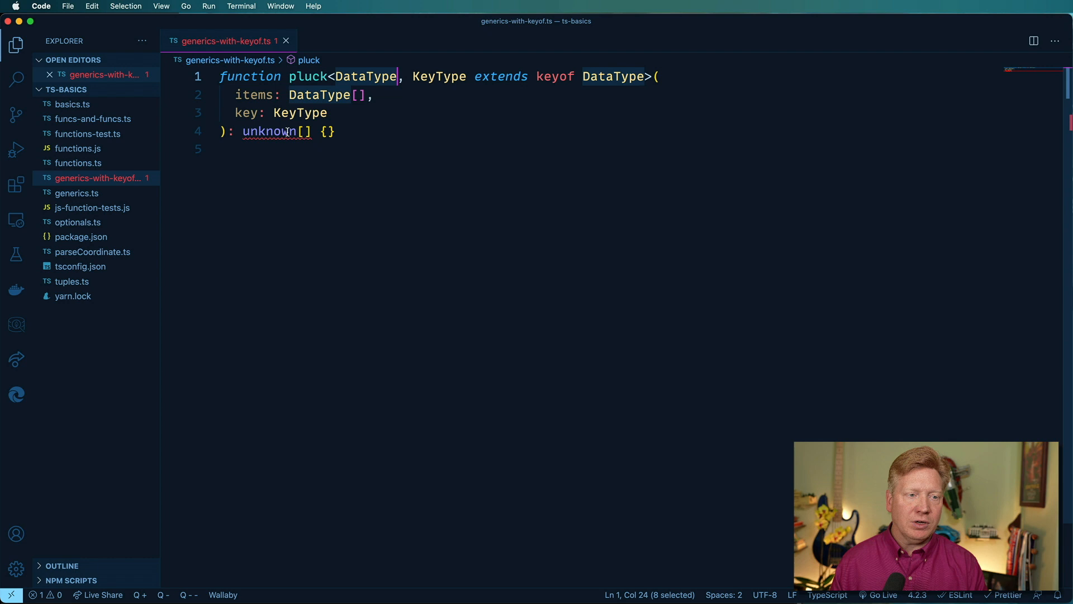
pyautogui.write('DataType')
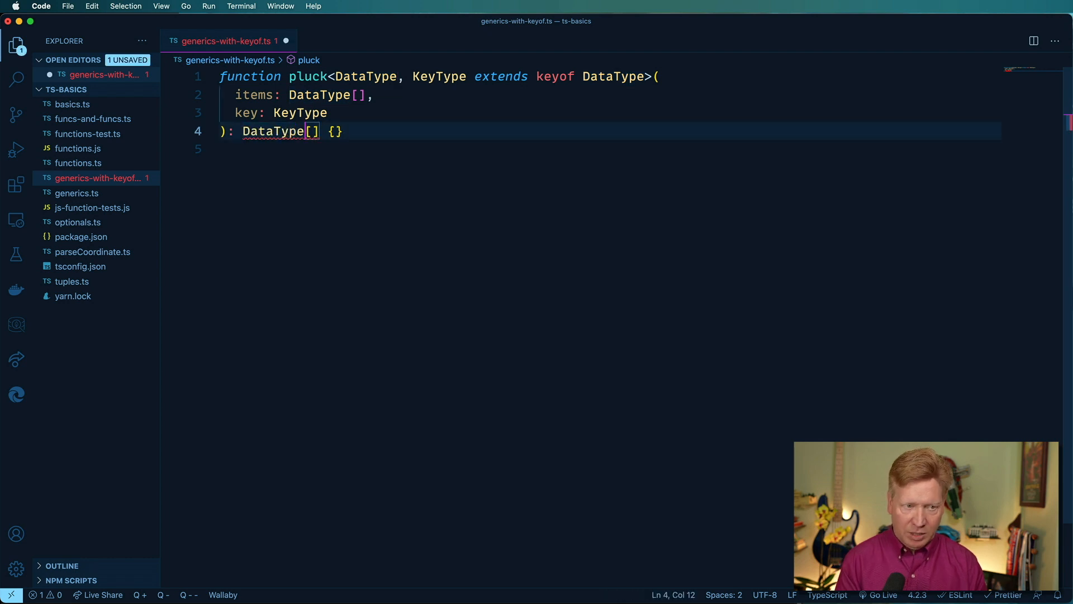
pyautogui.write('[]')
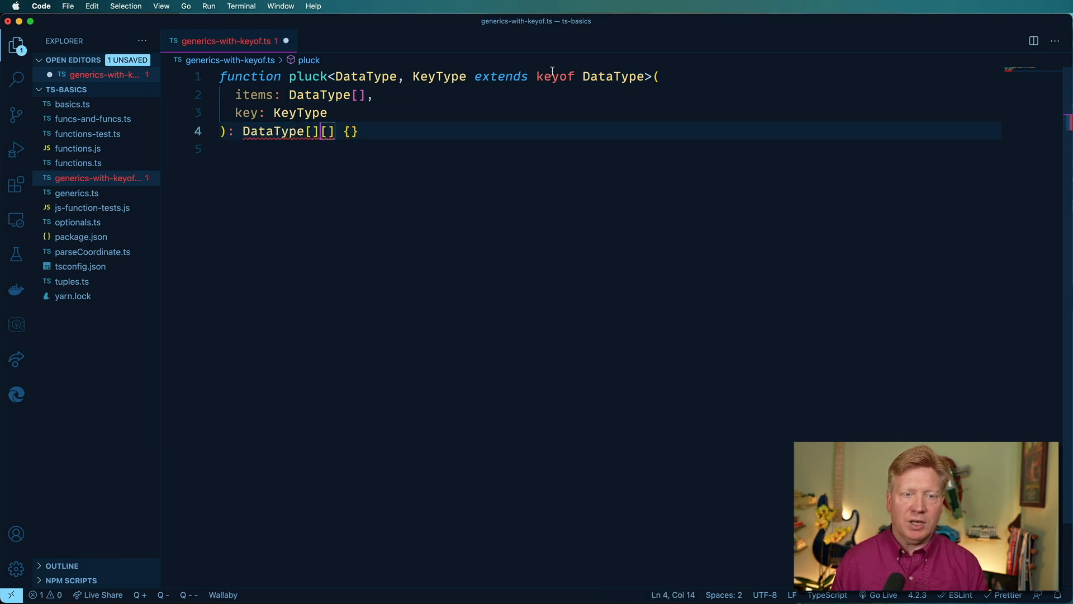
pyautogui.doubleClick(438, 76)
pyautogui.write('KeyType')
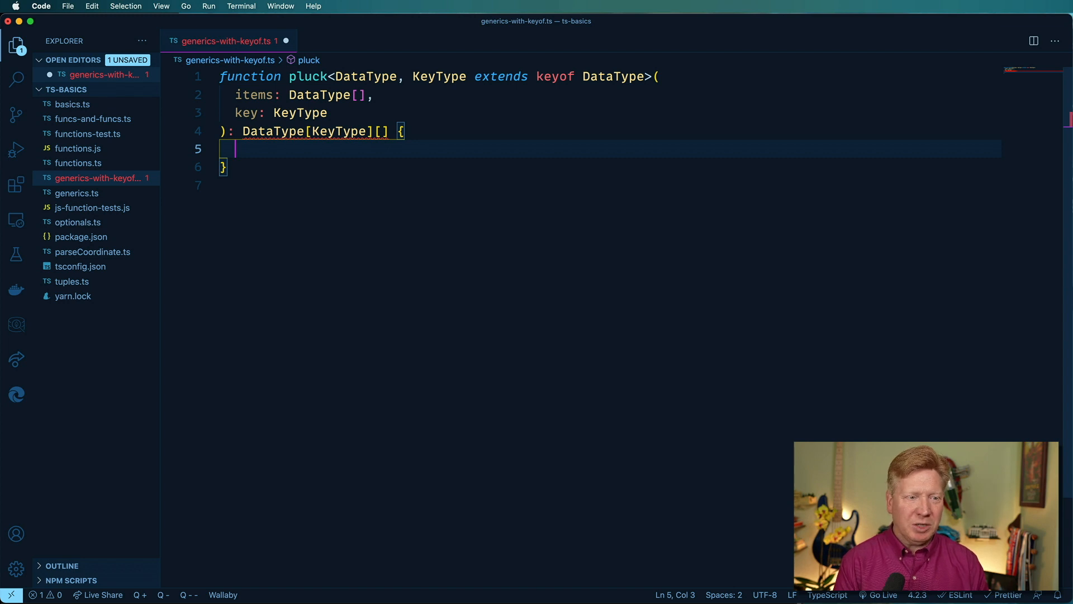
# Write the body as return items.map(item => item[key]).
pyautogui.write('retu')
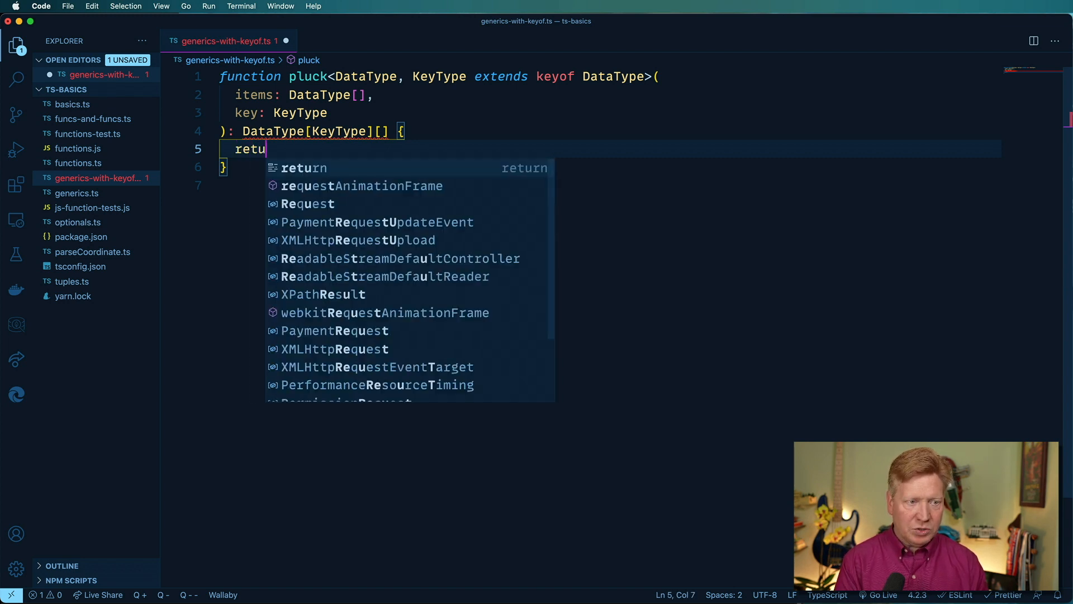
pyautogui.write('rn items.map(')
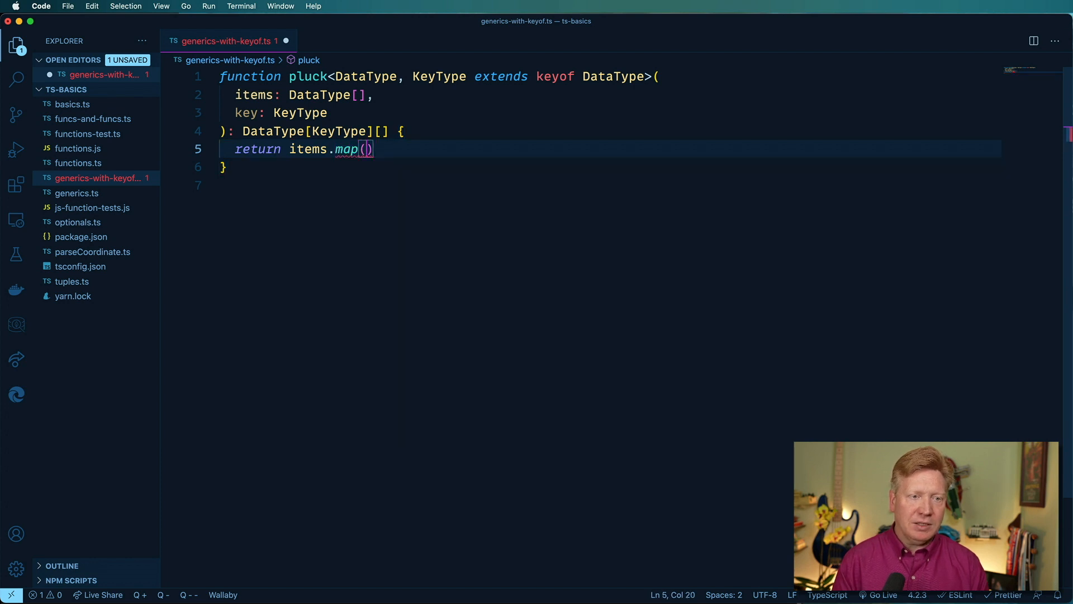
pyautogui.write('item => item')
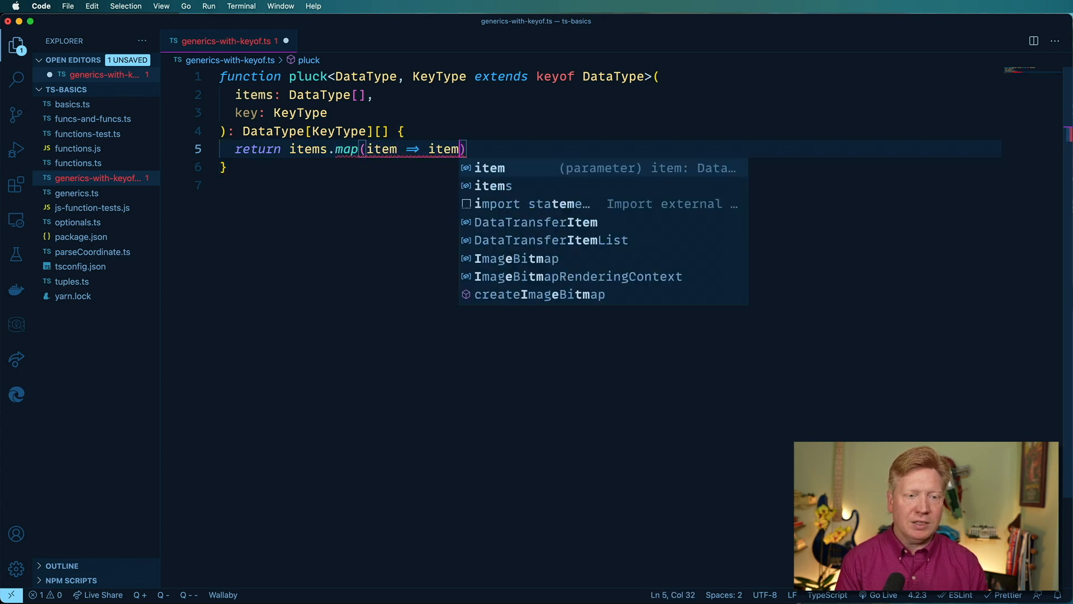
pyautogui.write('[')
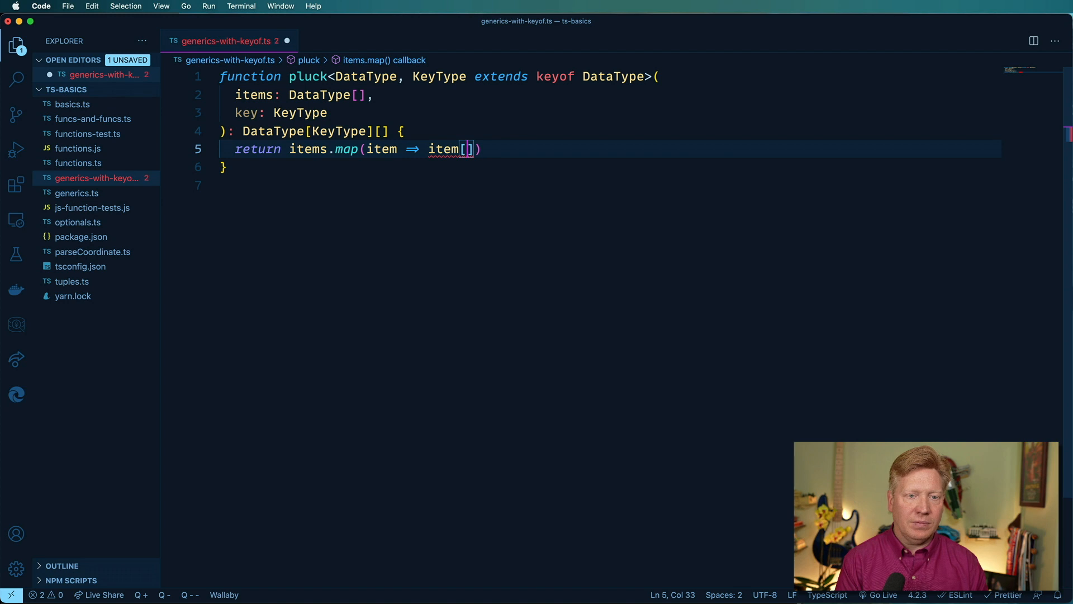
pyautogui.write('key')
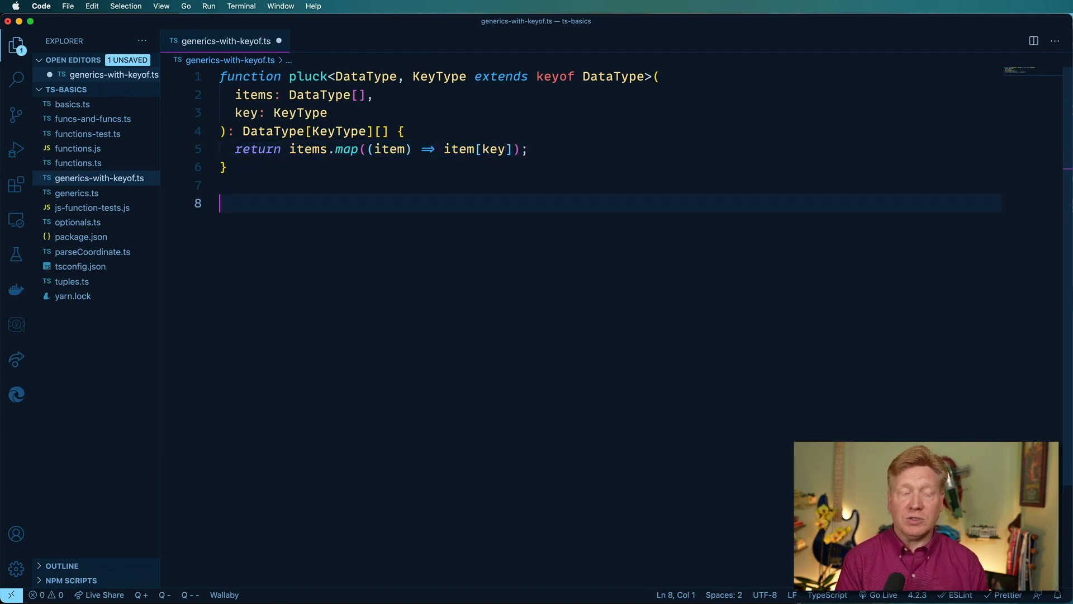
# Define const dogs with { name: "Mimi", age: 12 } and { name: "LG", age: 13 }.
pyautogui.write('const dogs = [')
pyautogui.write('{ name: ')
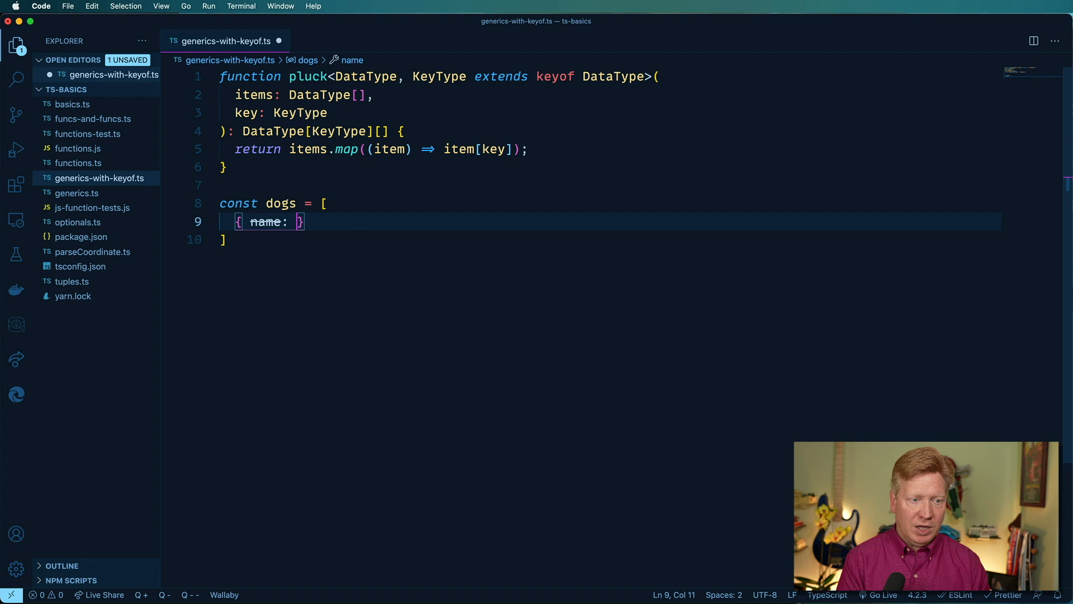
pyautogui.write('"Mimi", age: 12')
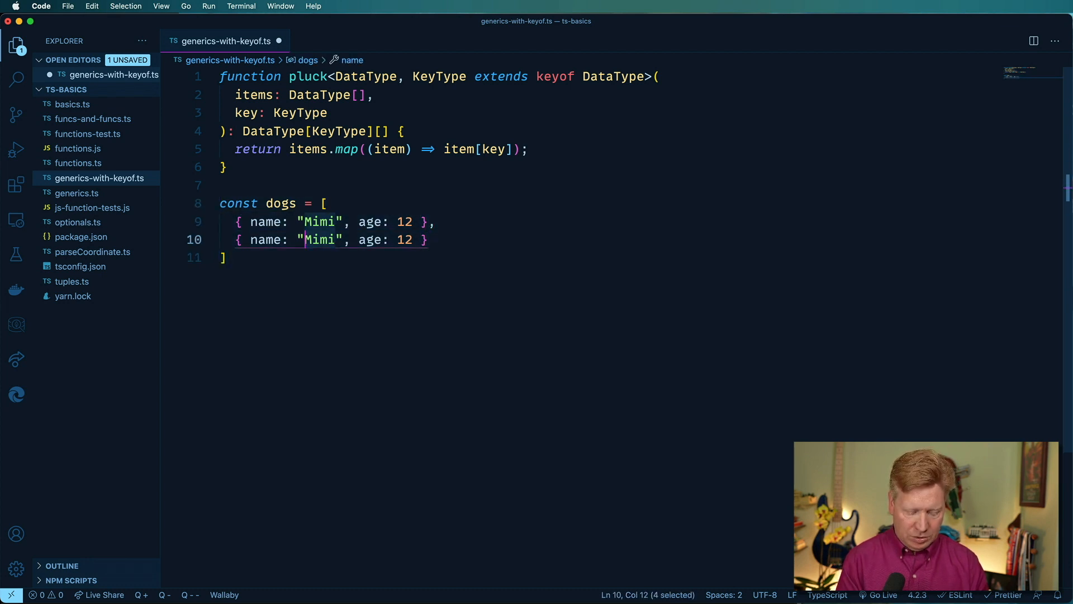
pyautogui.write('LG')
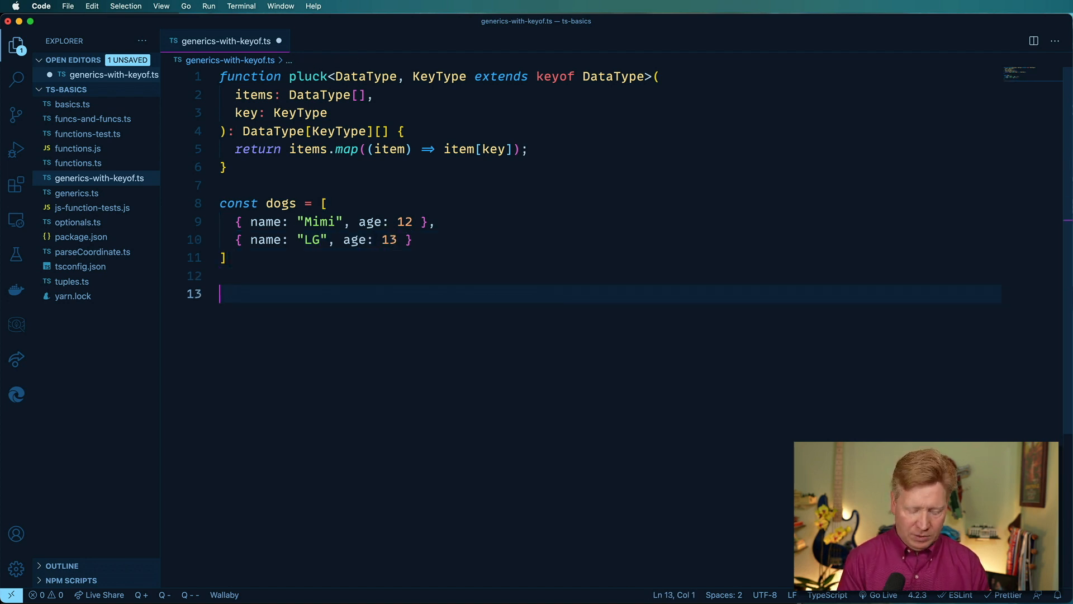
pyautogui.write('conso')
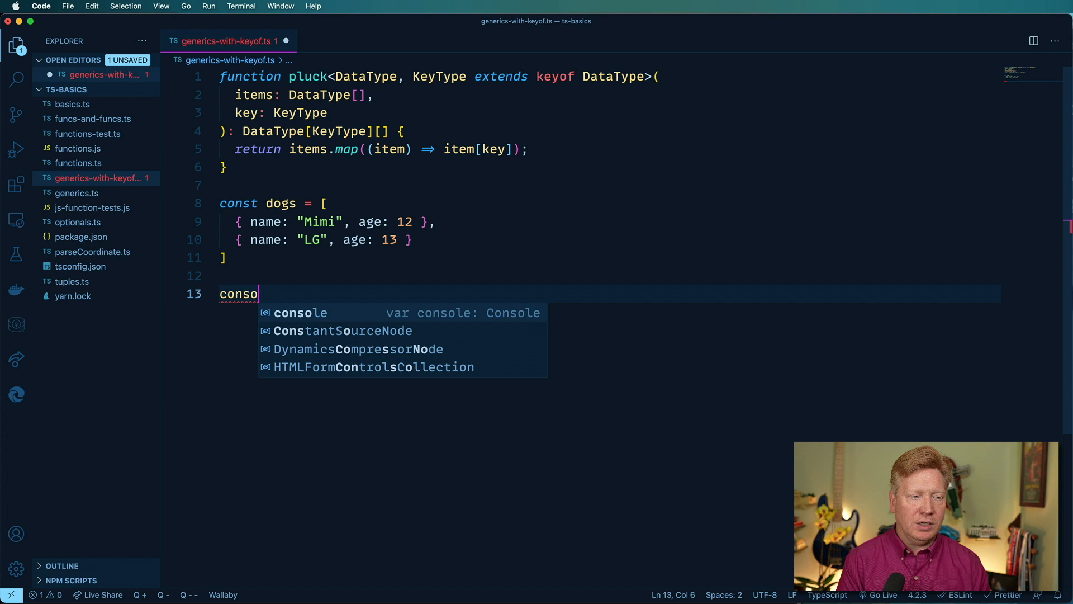
# Write console.log(pluck(dogs, "age")) and a second call using "name".
pyautogui.write('.log(pluck(dogs,')
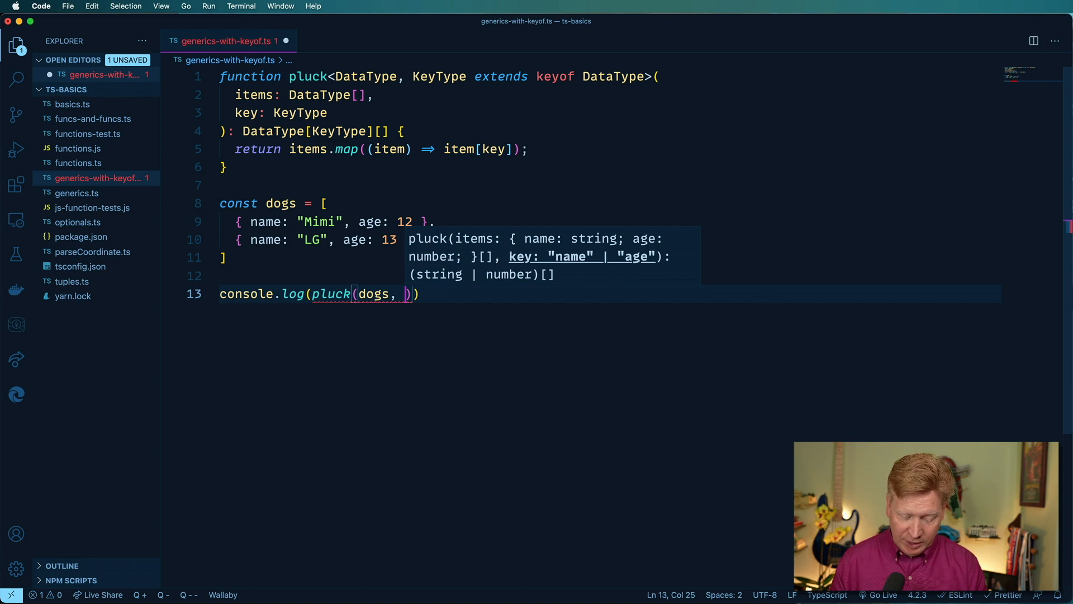
pyautogui.write('"age"))')
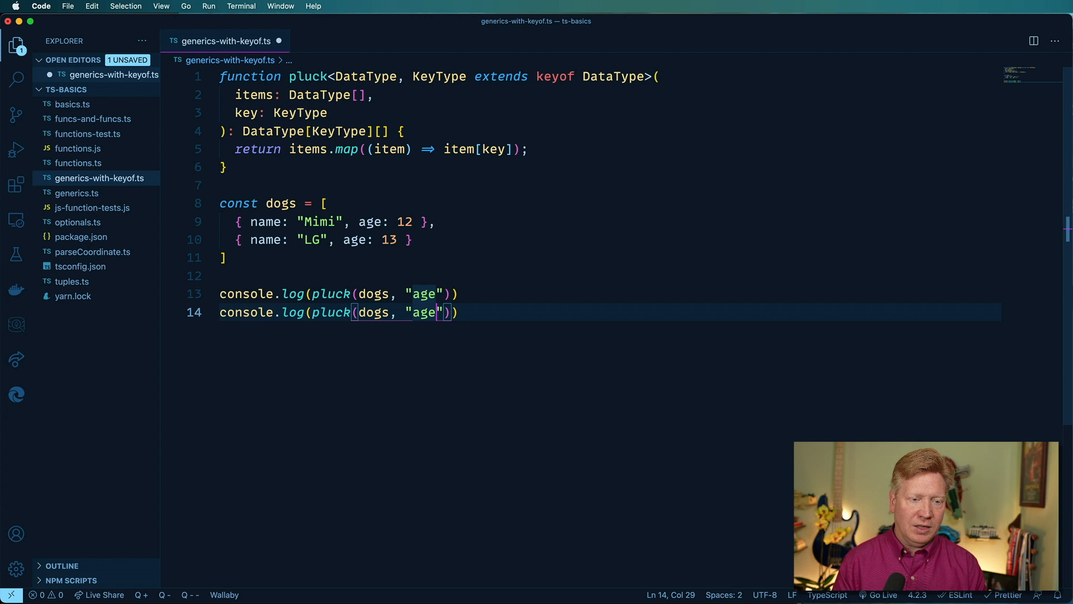
pyautogui.press('Backspace')
pyautogui.write('nam')
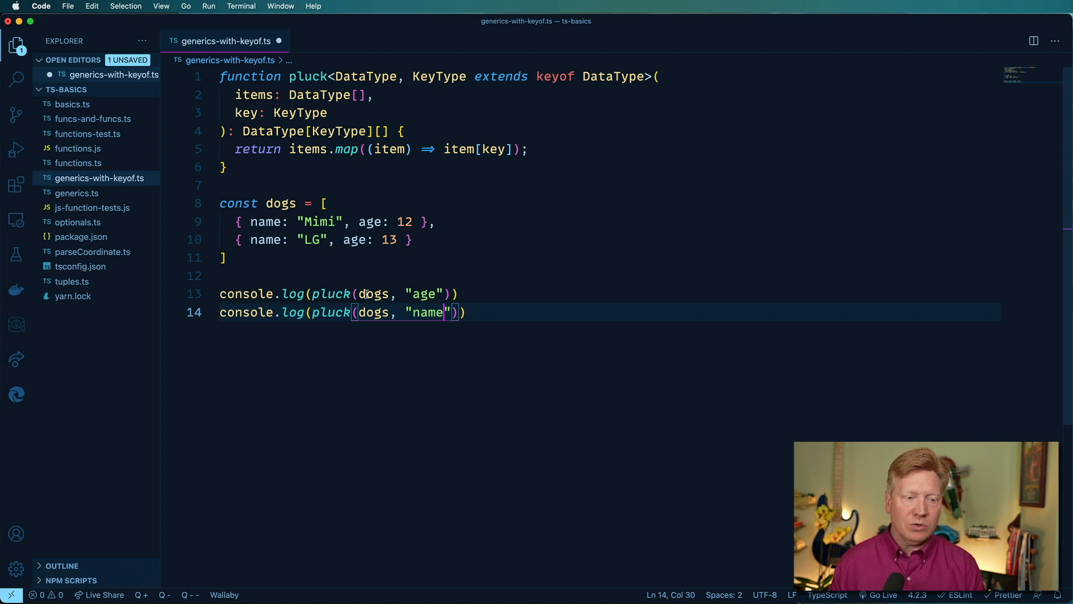
pyautogui.doubleClick(278, 202)
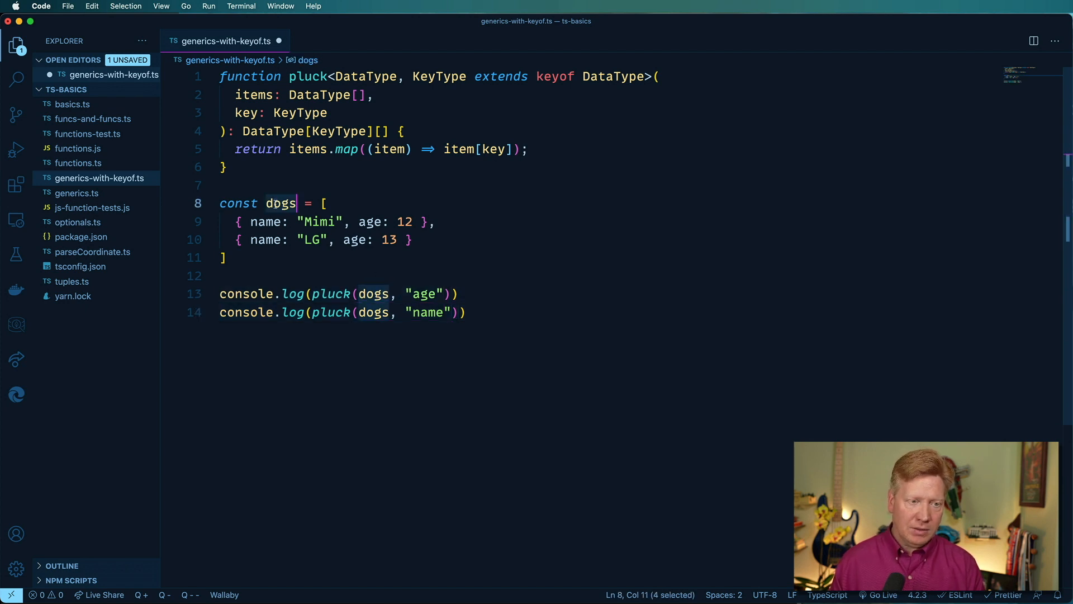
pyautogui.moveTo(280, 203)
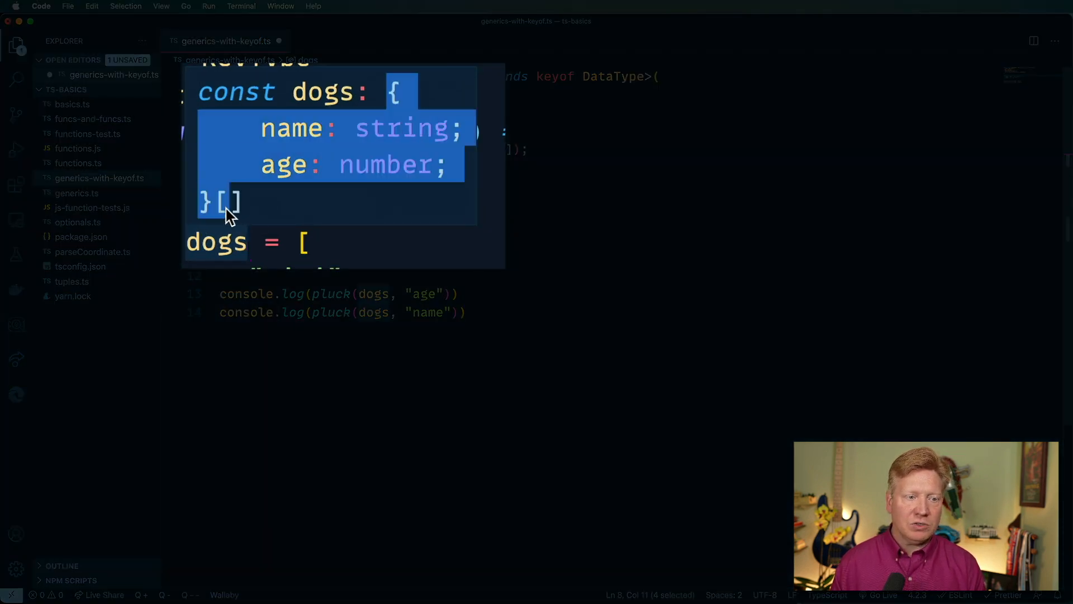
pyautogui.moveTo(250, 168)
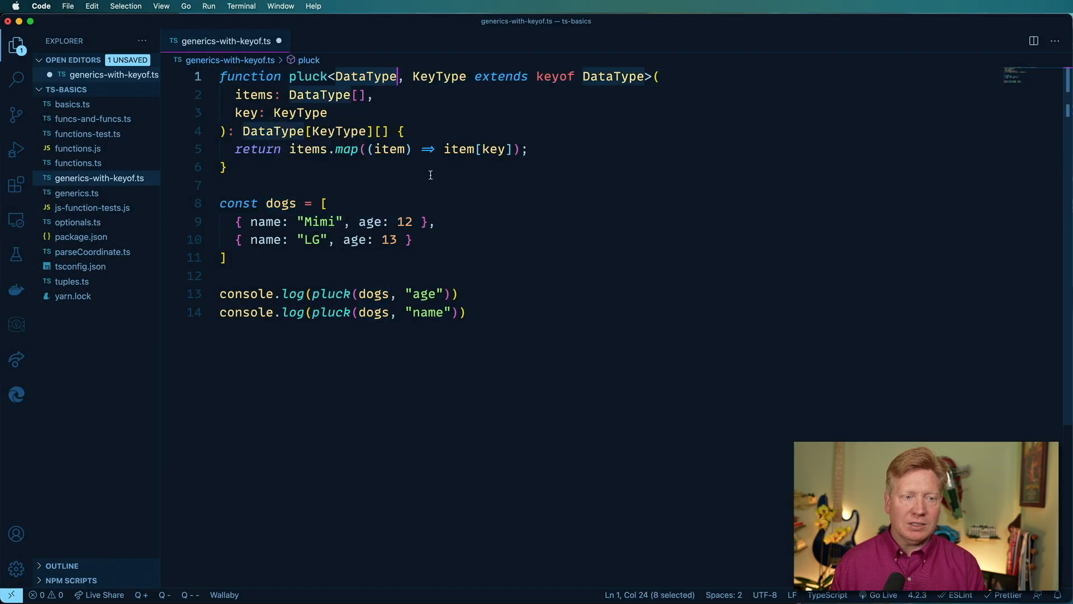
pyautogui.click(328, 94)
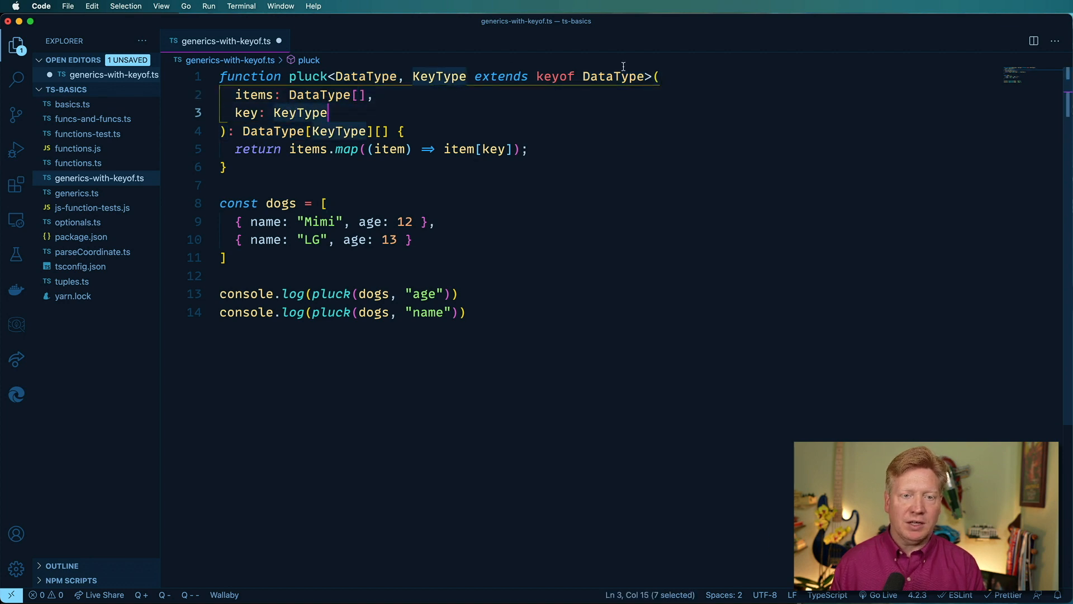
# Save and format the file, adding semicolons, with the terminal opened below.
pyautogui.click(606, 76)
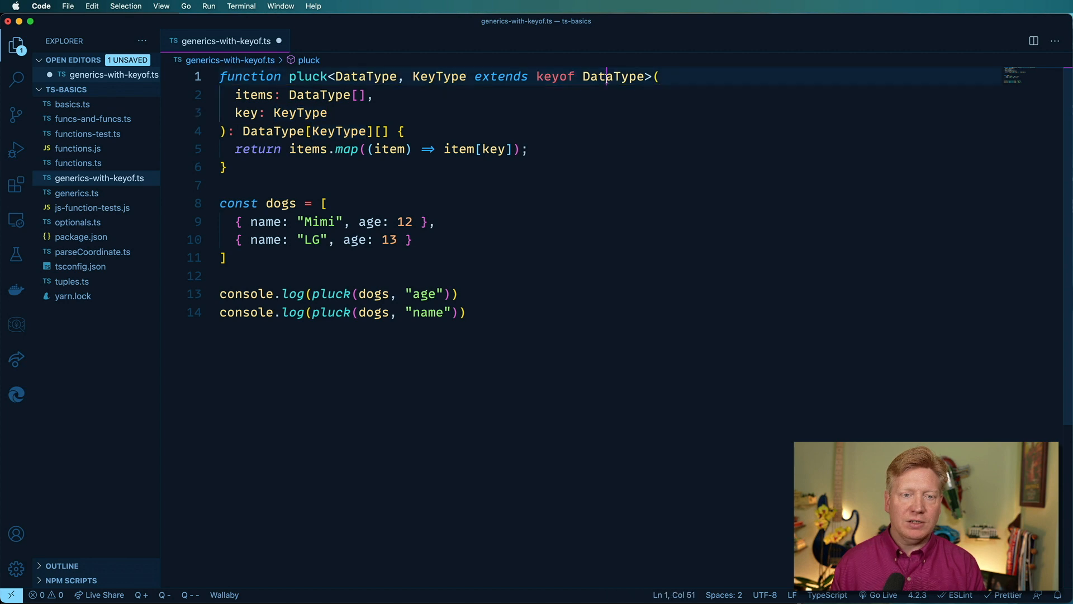
pyautogui.click(327, 113)
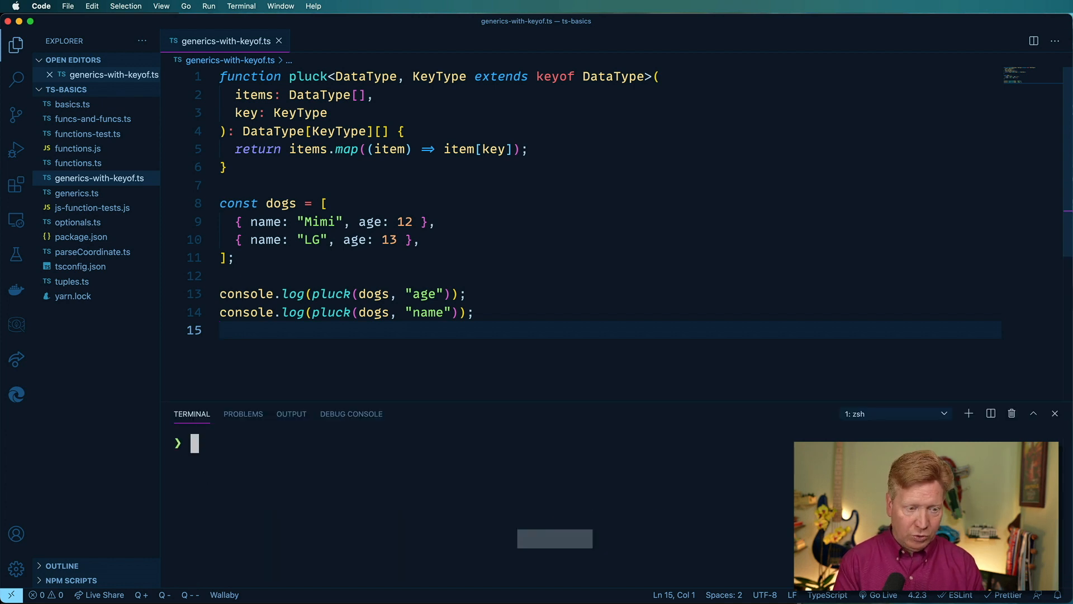
# Run npx ts-node generics-with-keyof.ts, printing [ 12, 13 ] and [ 'Mimi', 'LG' ].
pyautogui.write('npx ts')
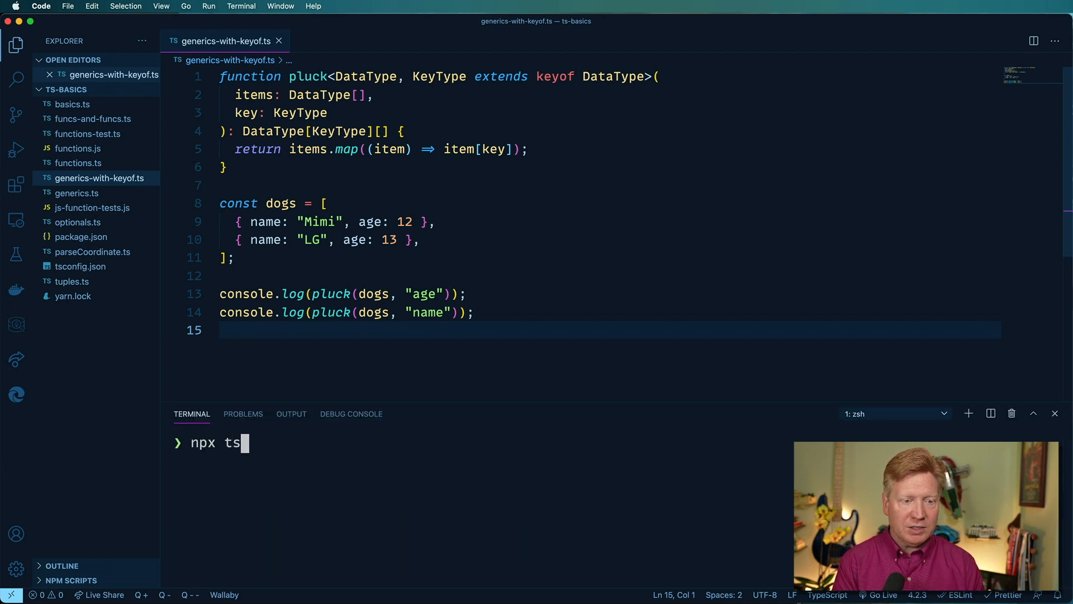
pyautogui.write('-node generics-with-keyof.ts')
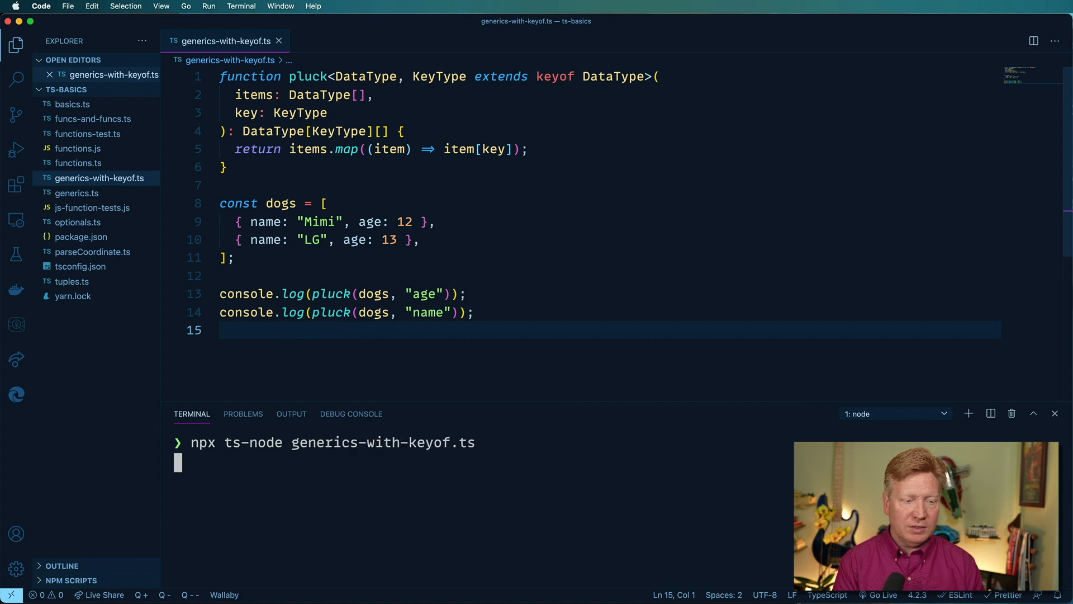
pyautogui.press('Return')
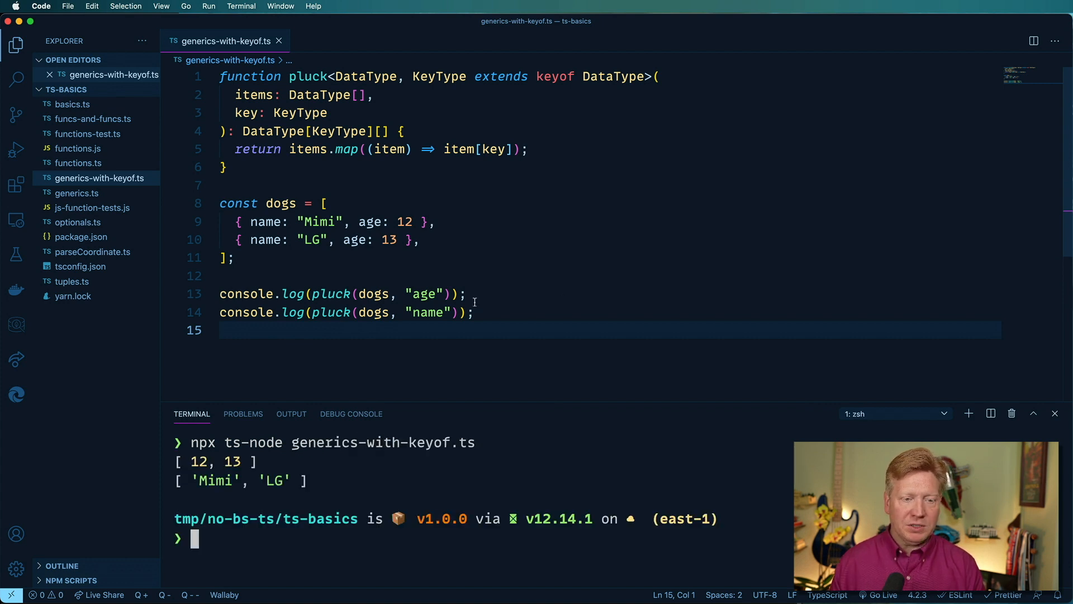
pyautogui.doubleClick(425, 294)
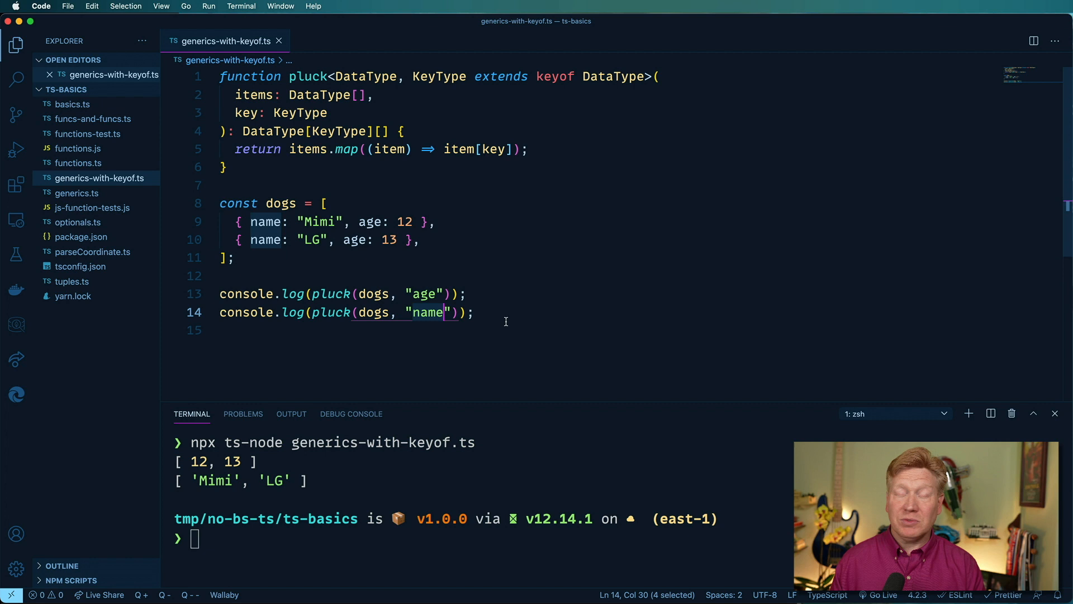
pyautogui.moveTo(538, 344)
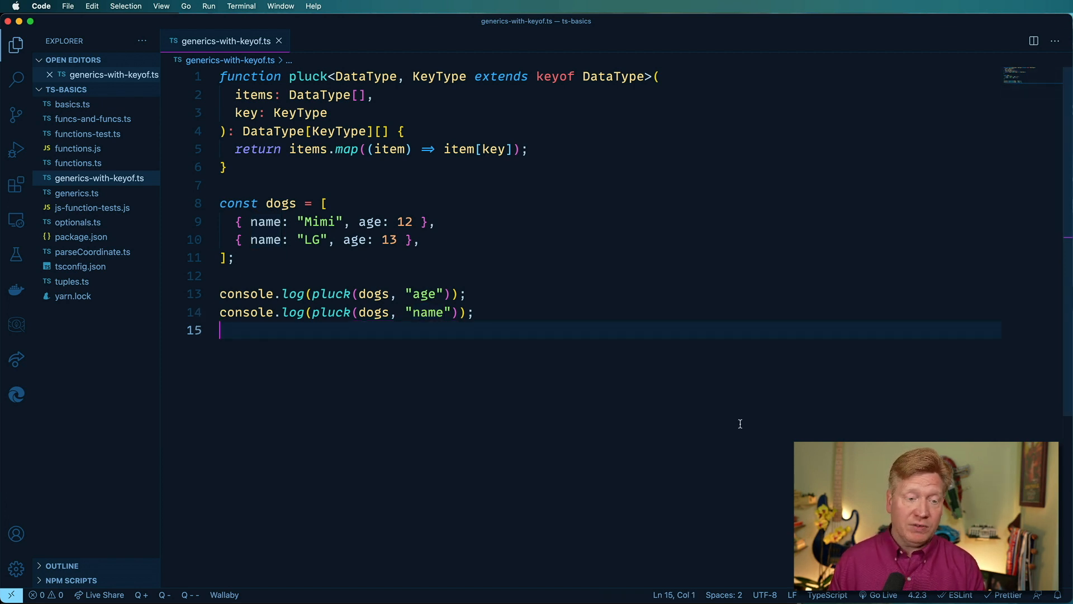
# Add interface BaseEvent { time: number; user: string; } below the logging calls.
pyautogui.press('Return')
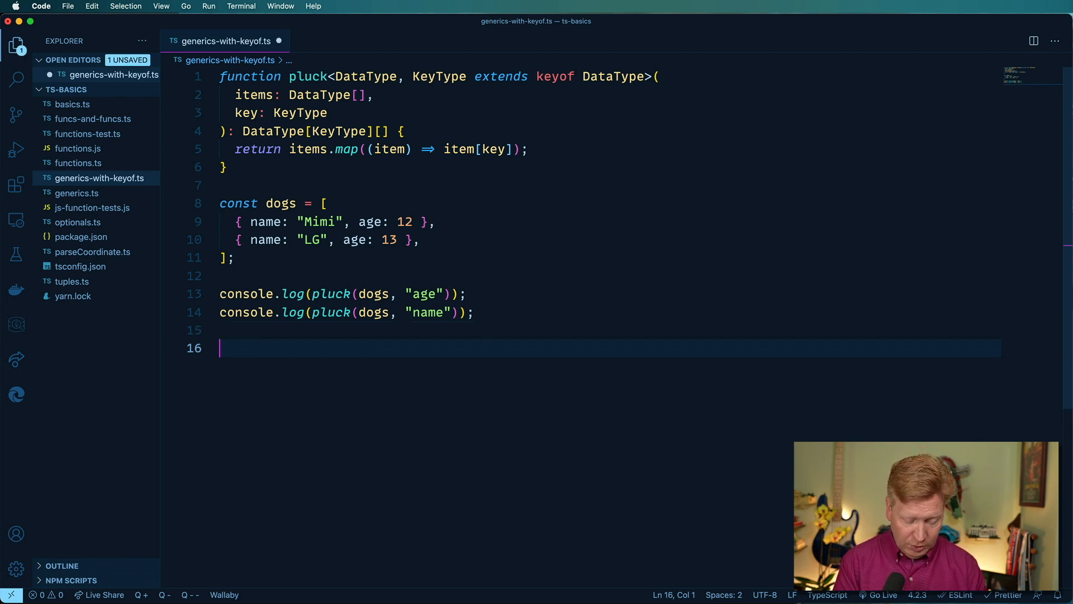
pyautogui.write('interface')
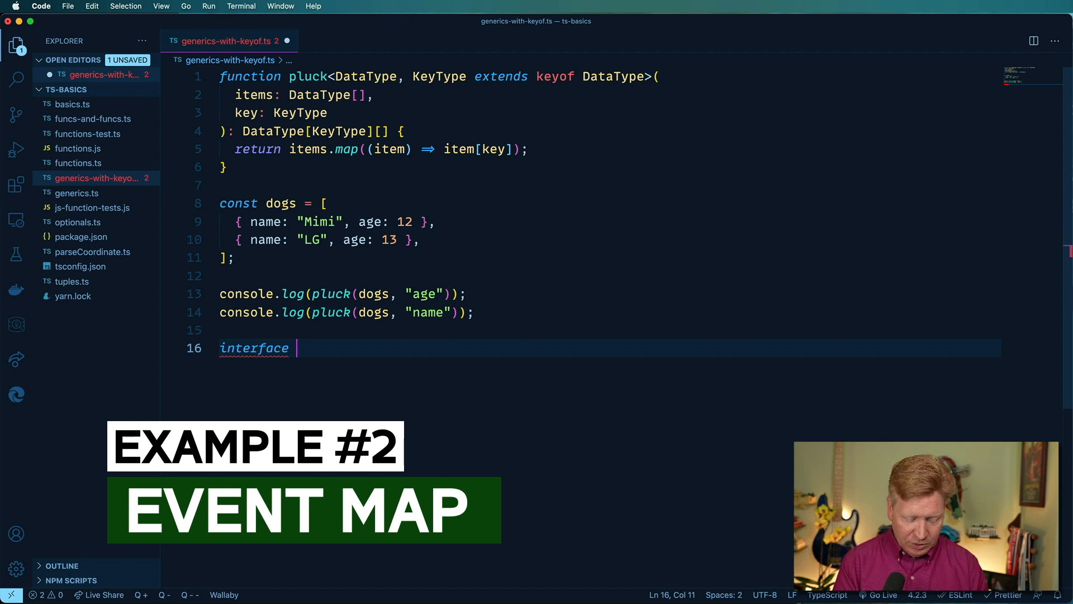
pyautogui.write('BaseEvent {')
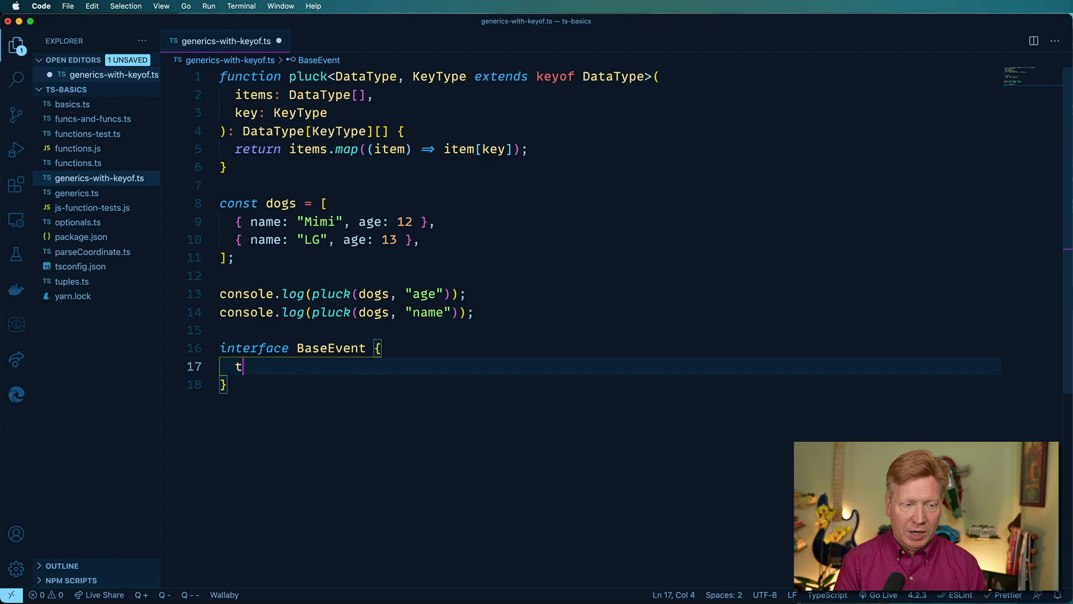
pyautogui.write('ime: number;')
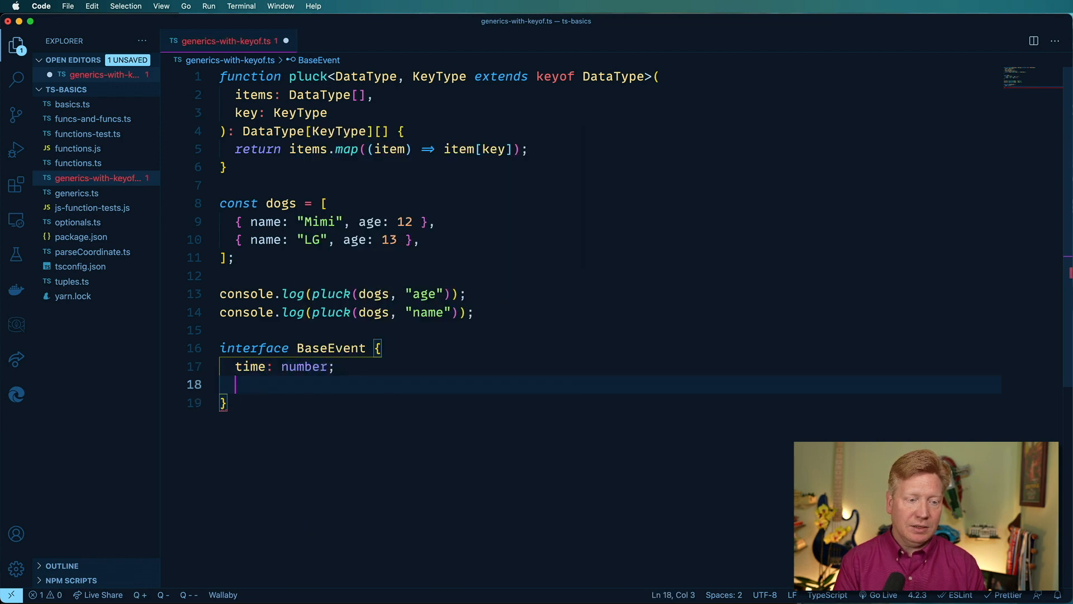
pyautogui.write('user:')
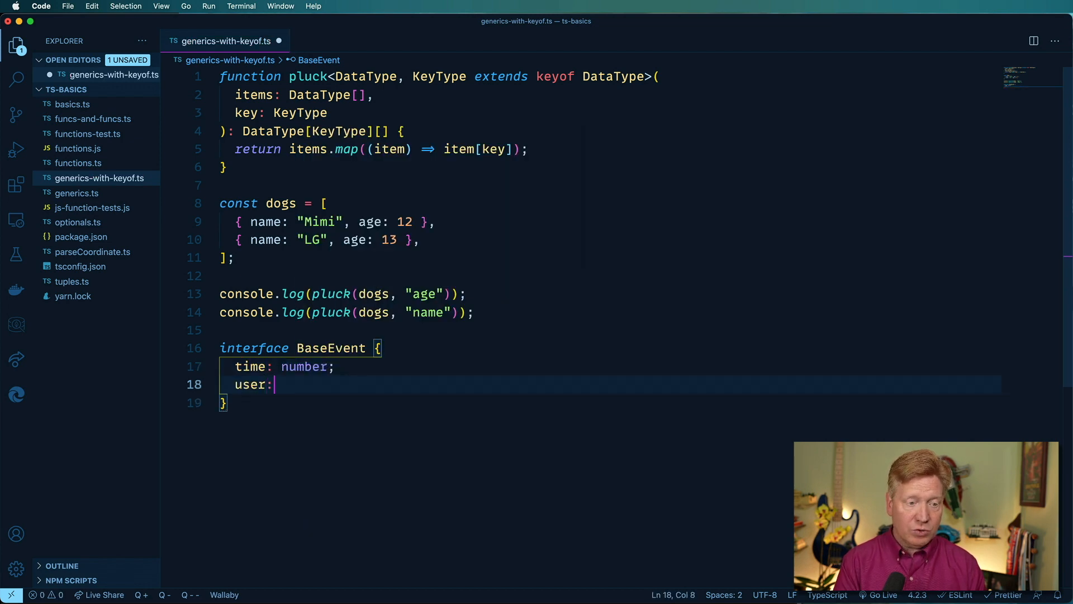
pyautogui.write('string;')
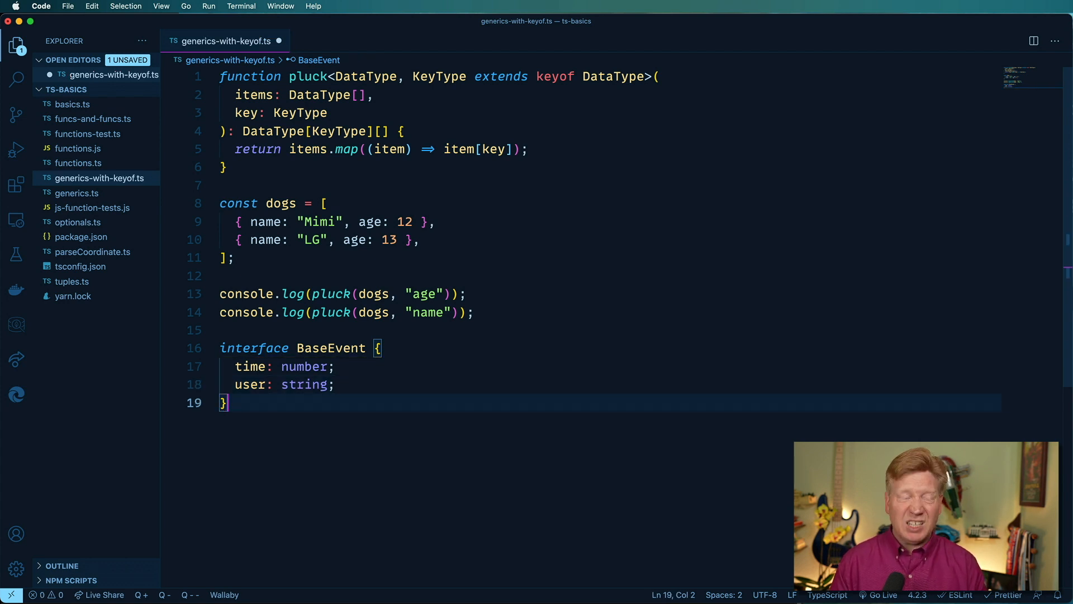
pyautogui.press('Return')
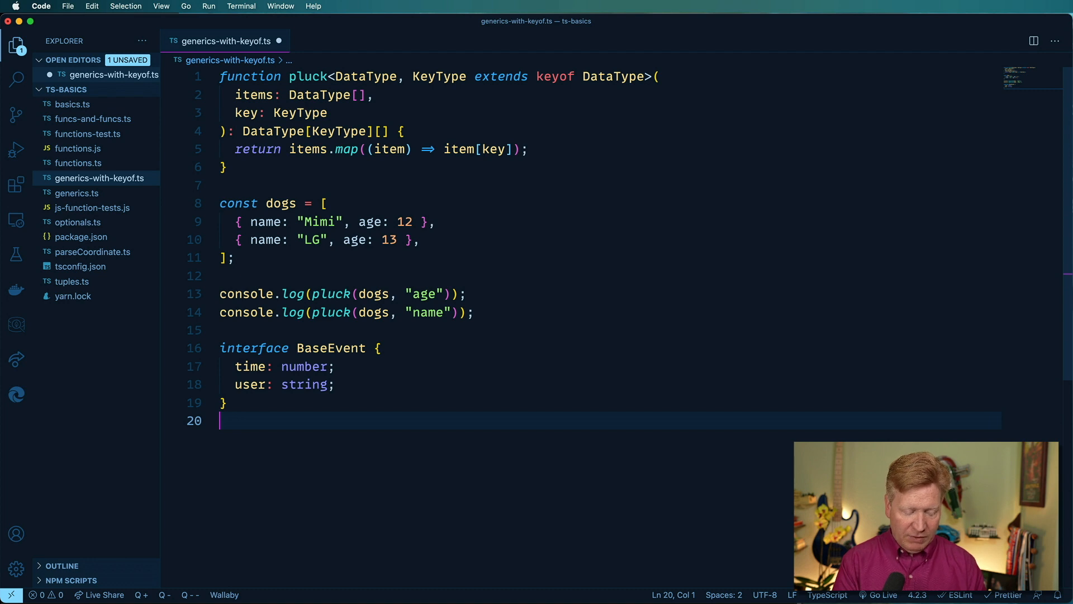
# Start interface EventMap with addToCart: BaseEvent & { quantity: number; productID: string; }.
pyautogui.write('interface Events')
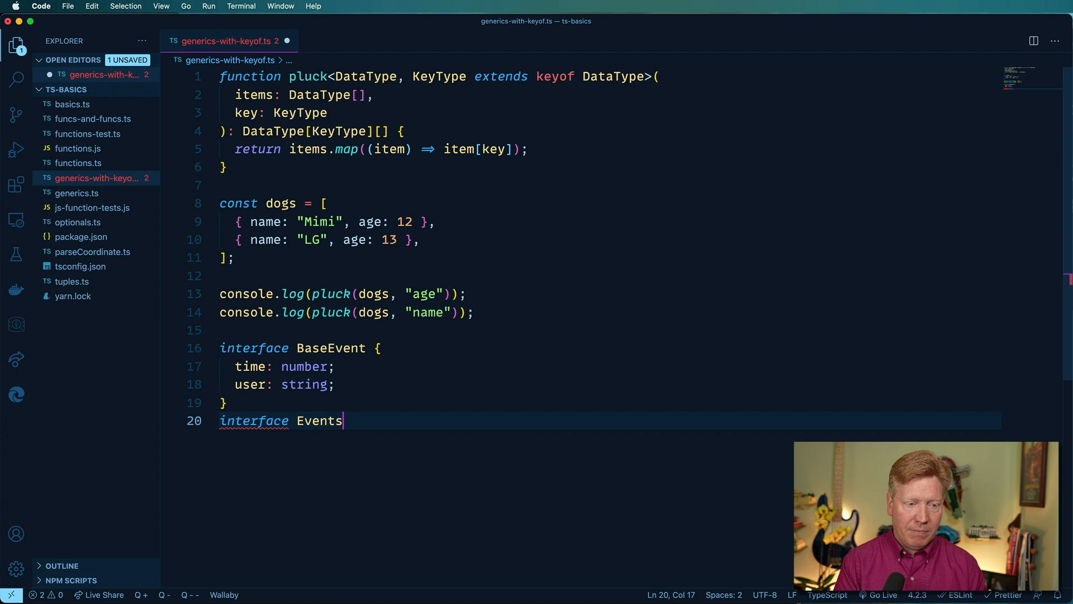
pyautogui.write('Map {')
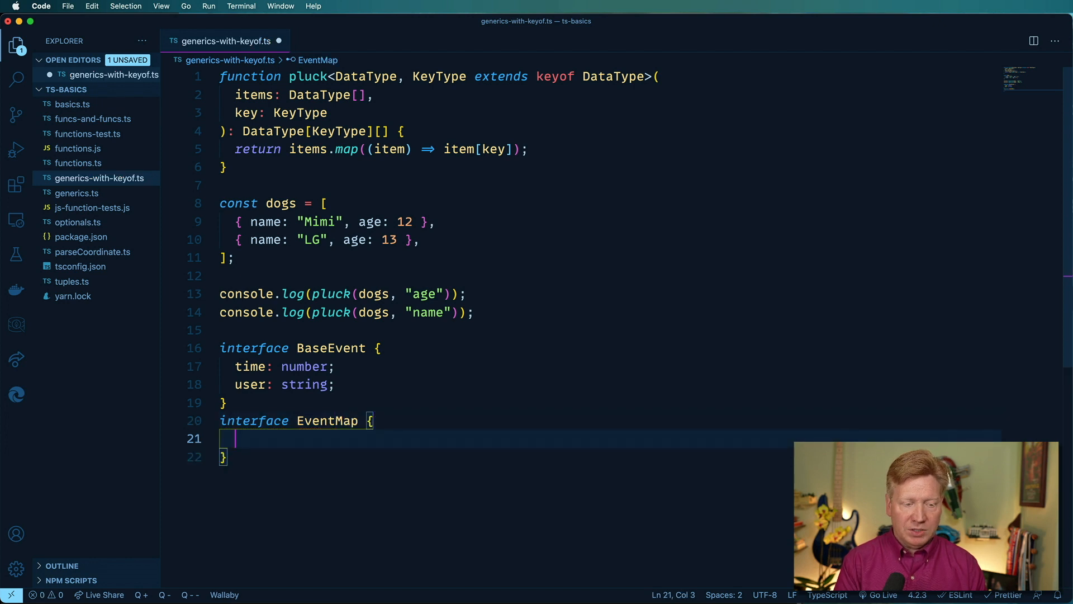
pyautogui.write('addToCa')
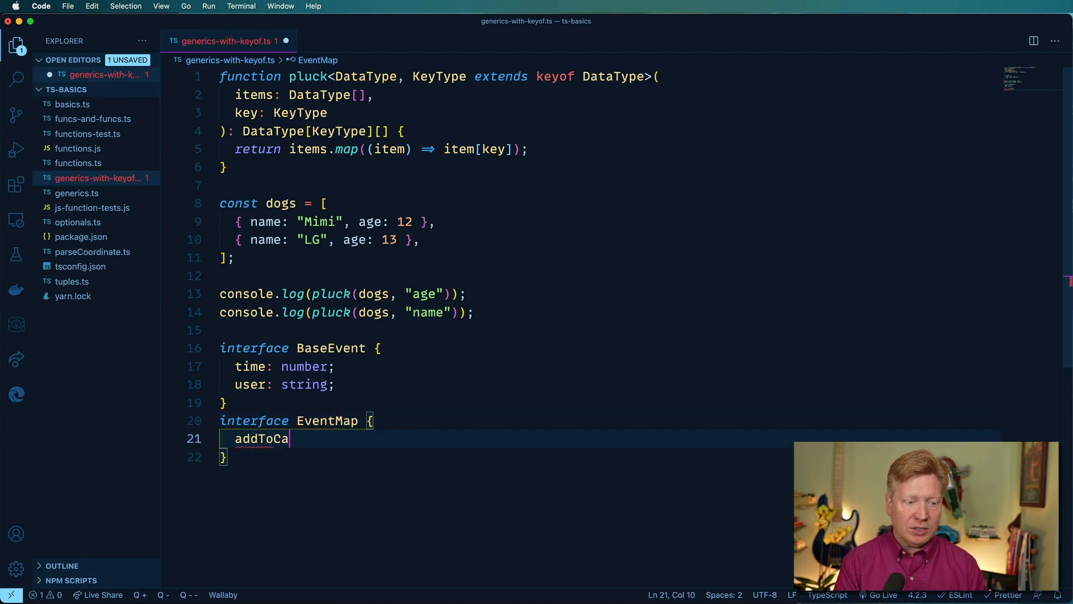
pyautogui.write('rt:')
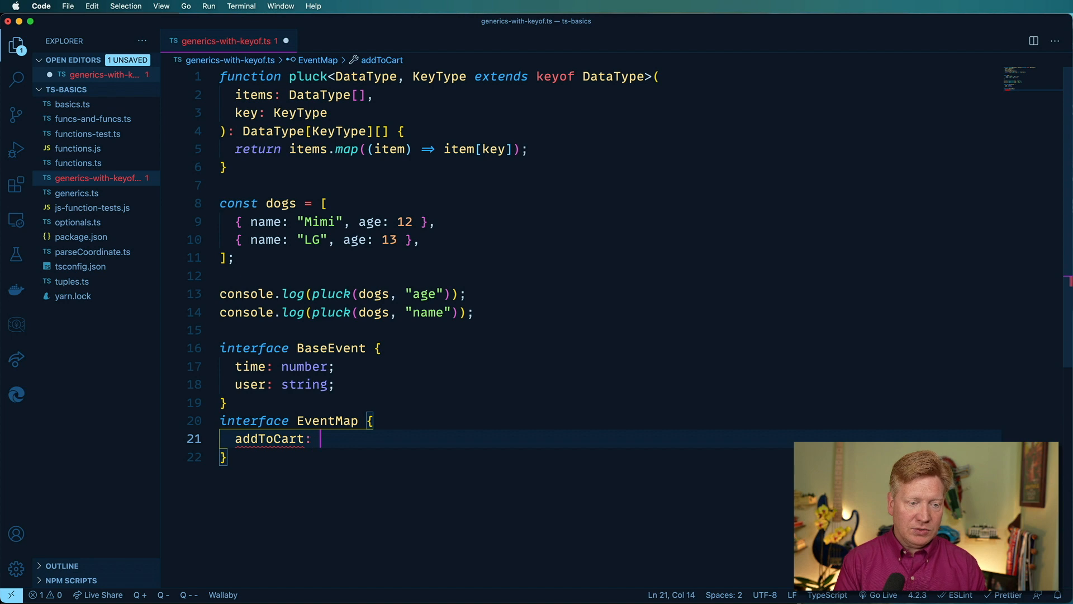
pyautogui.write('BaseEvent')
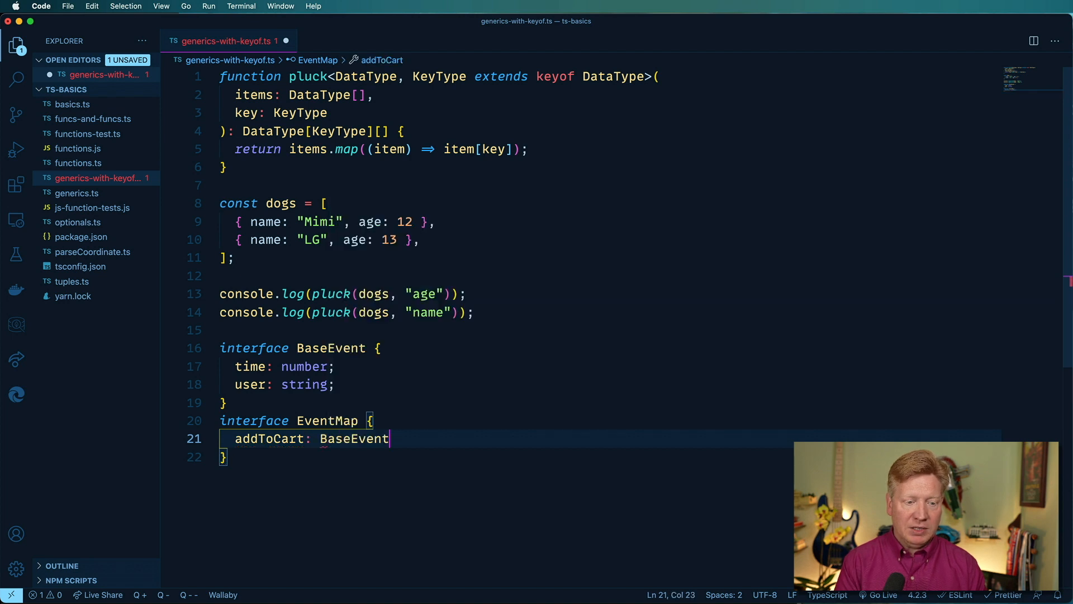
pyautogui.write('& {}')
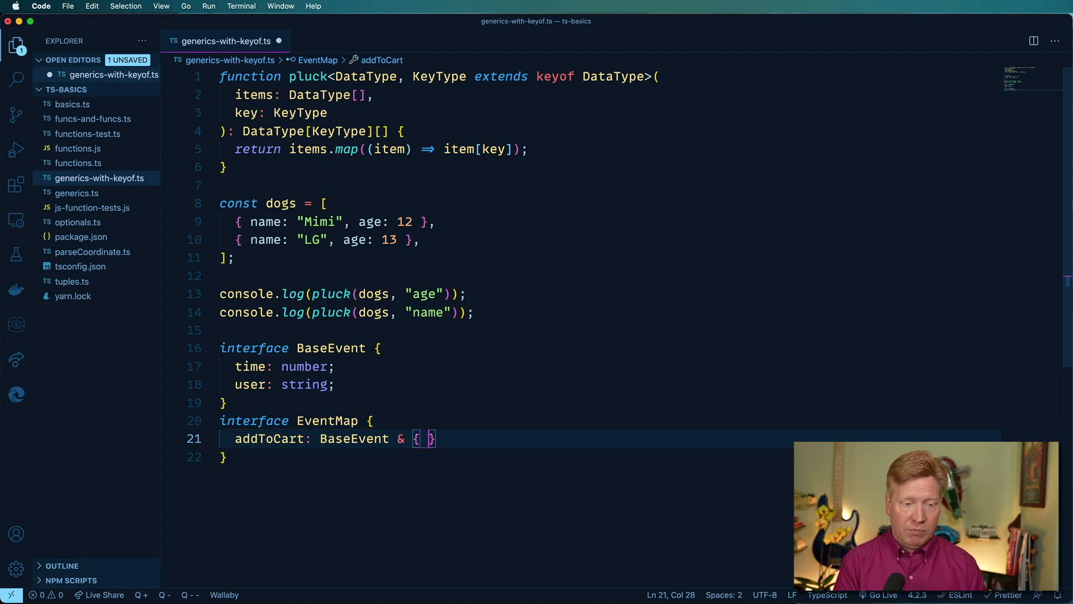
pyautogui.write('quant')
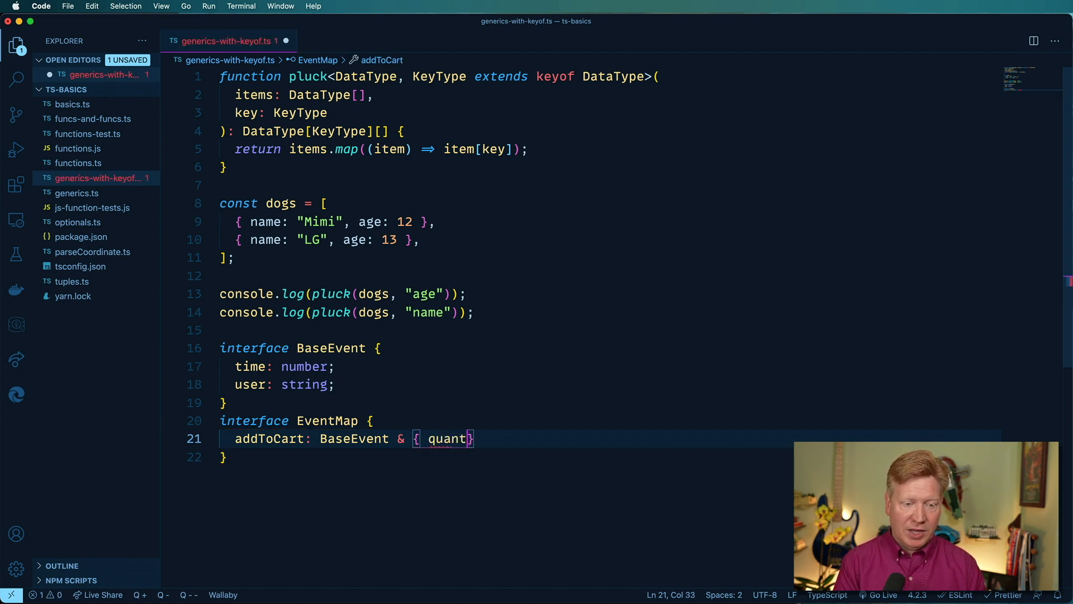
pyautogui.write('ity: number,')
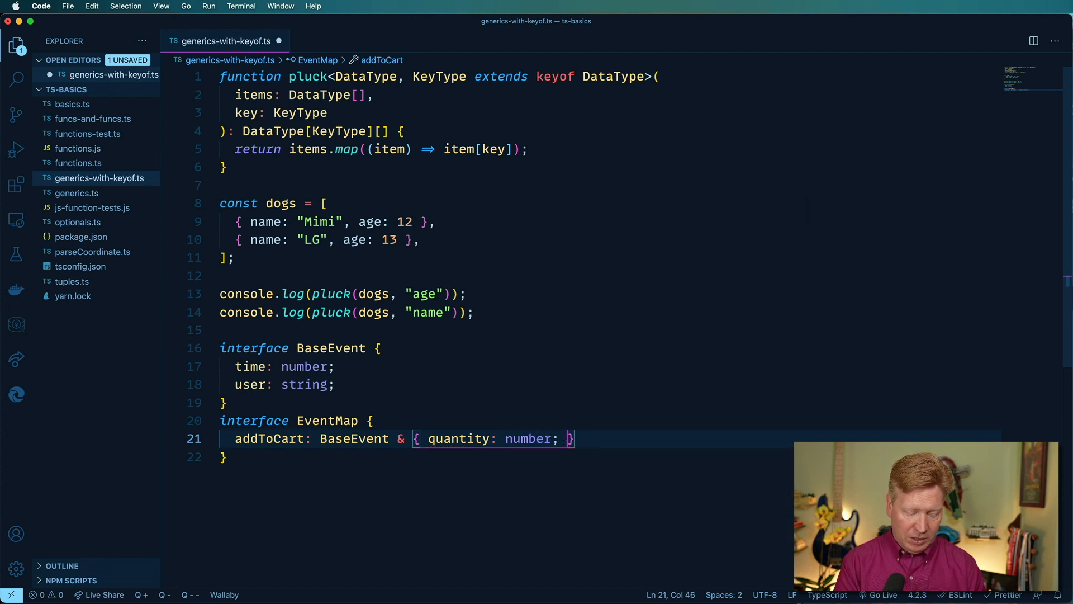
pyautogui.write('productT')
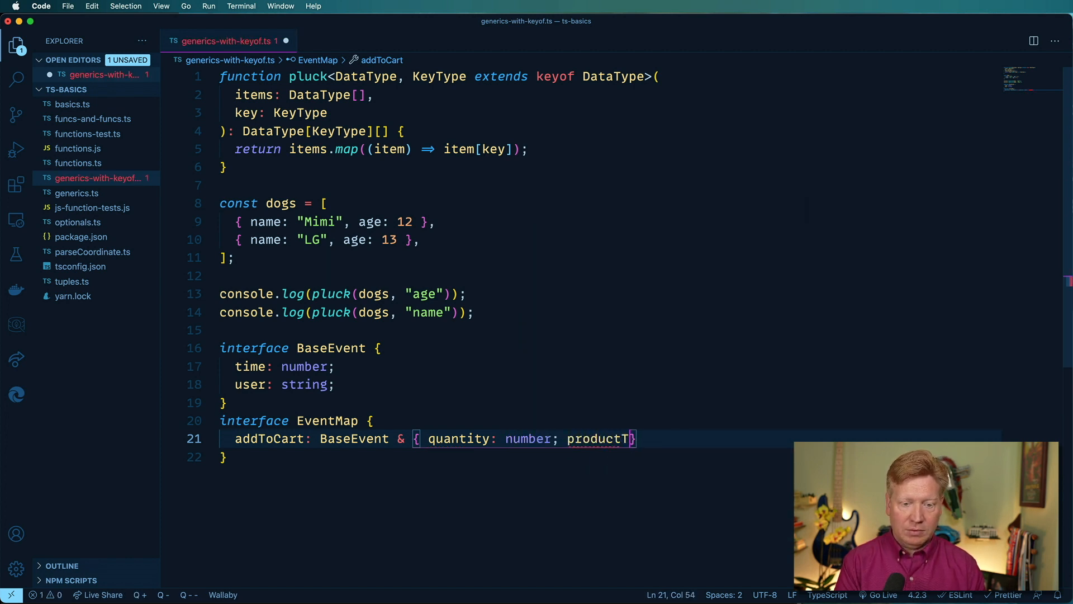
pyautogui.write('D: string; }')
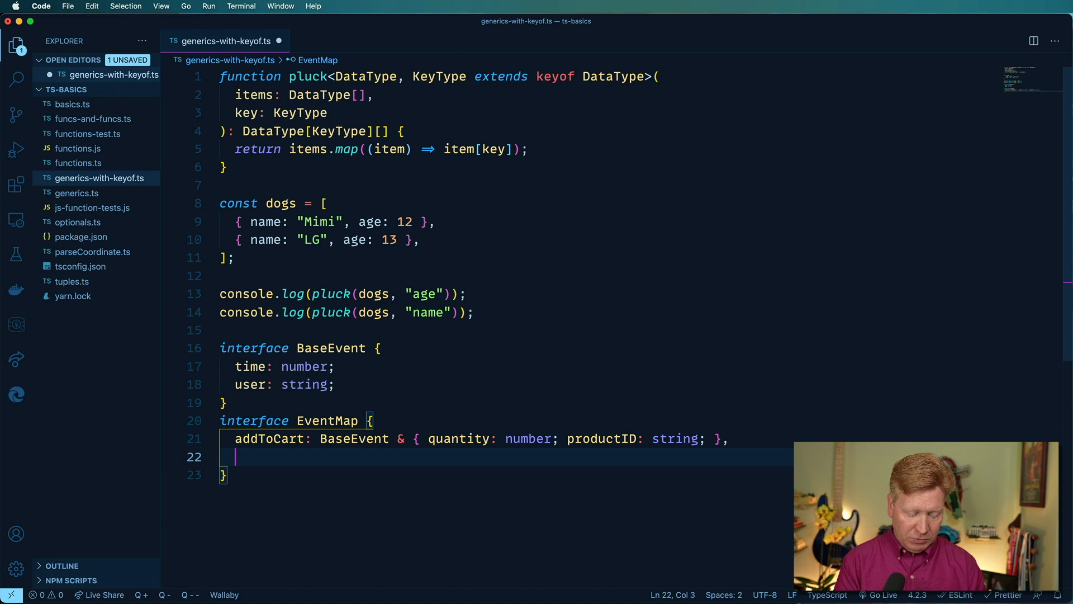
# Add checkout: BaseEvent to EventMap.
pyautogui.write('checkout:')
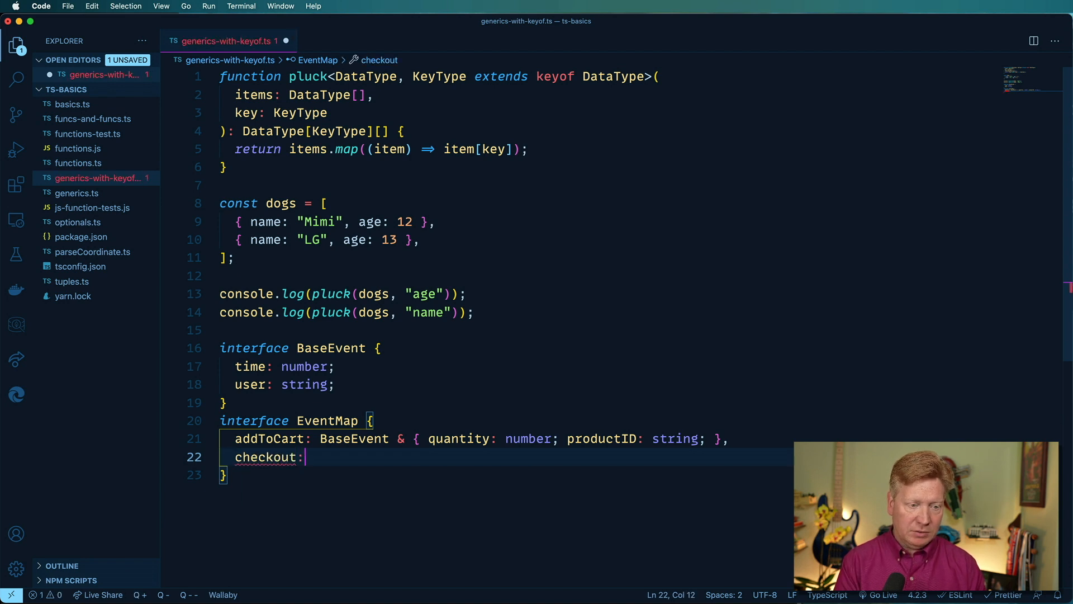
pyautogui.write('BaseEvent')
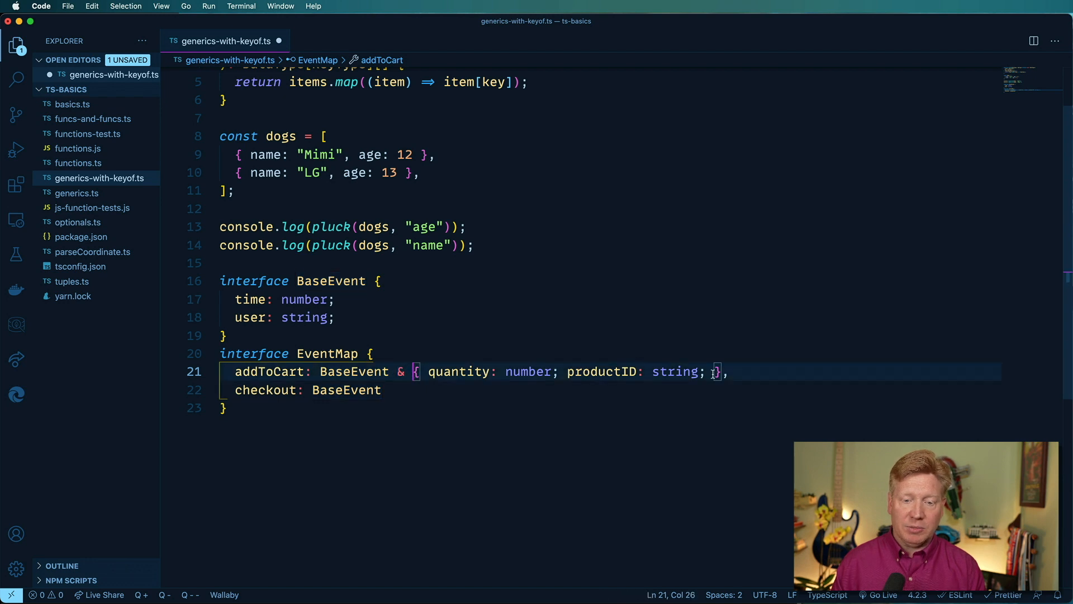
pyautogui.click(352, 371)
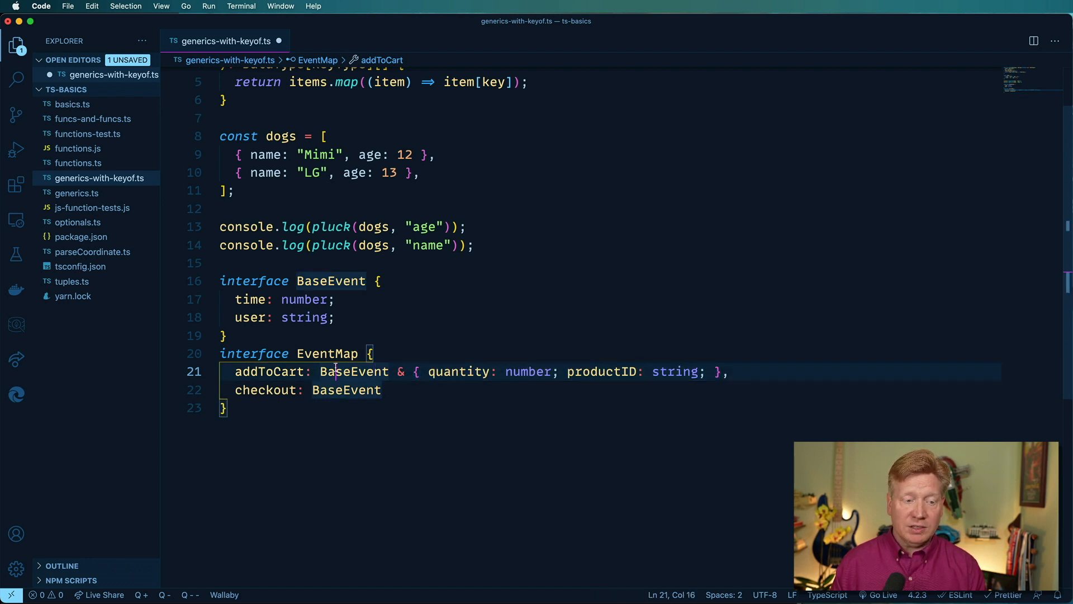
pyautogui.doubleClick(353, 372)
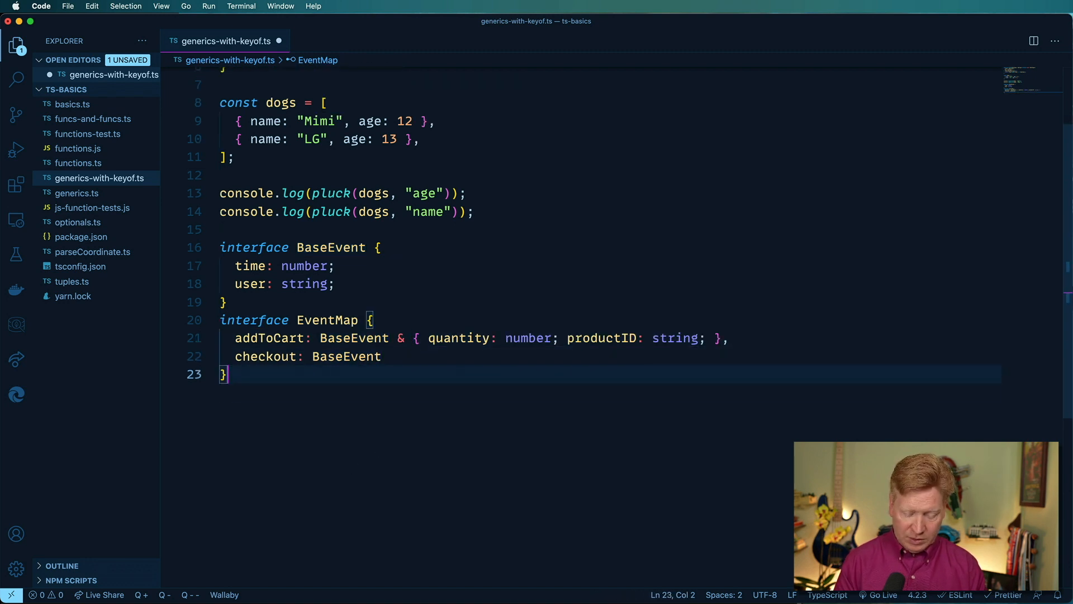
# Write an empty function sendEvent(name: string, data: unknown): void {} below EventMap.
pyautogui.write('function sendEvent')
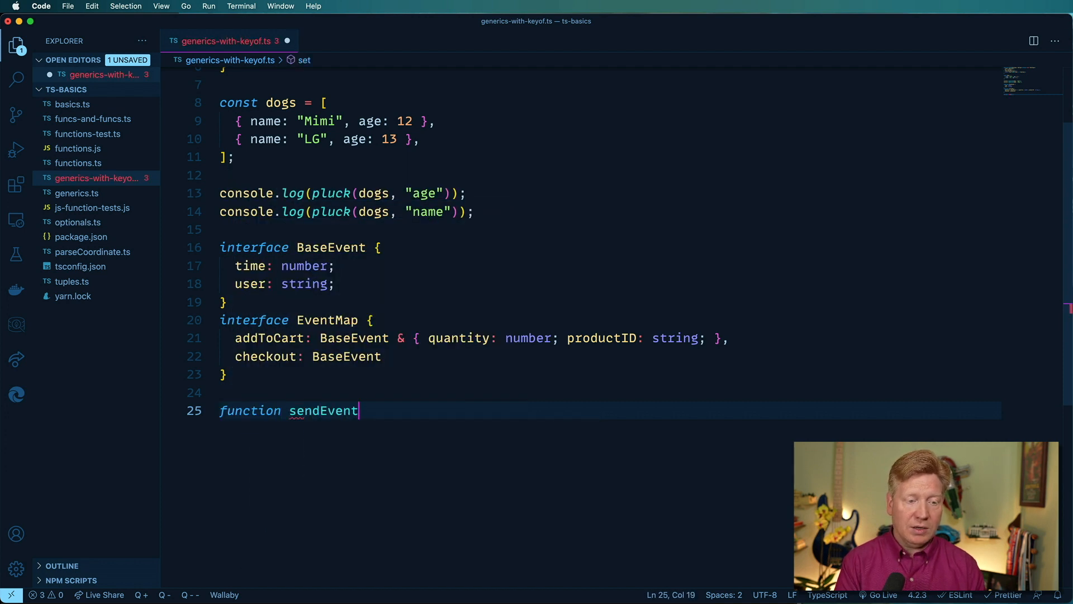
pyautogui.write('(name')
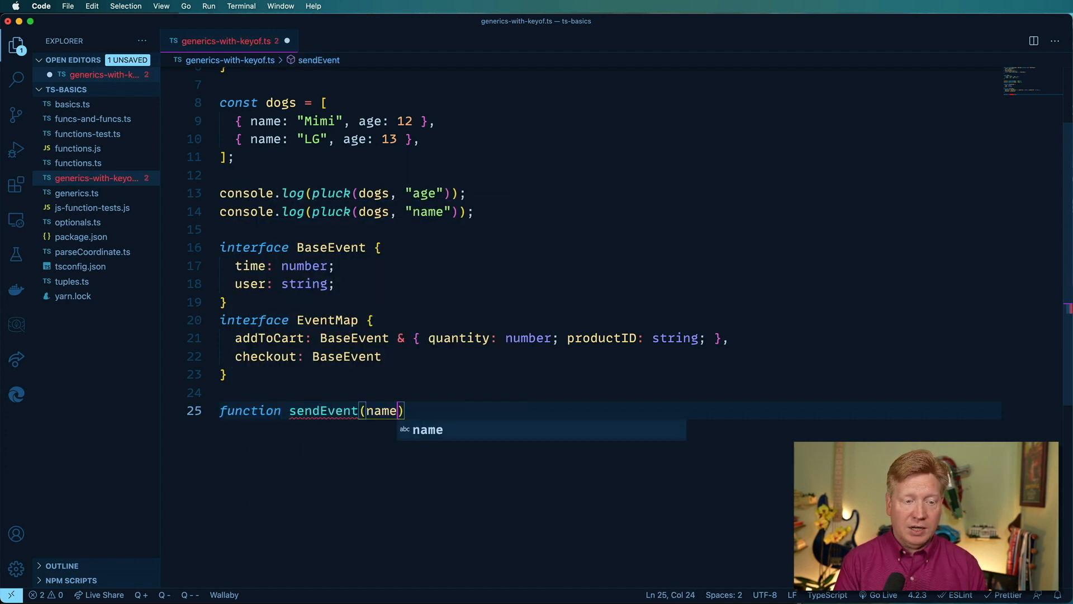
pyautogui.write(': s')
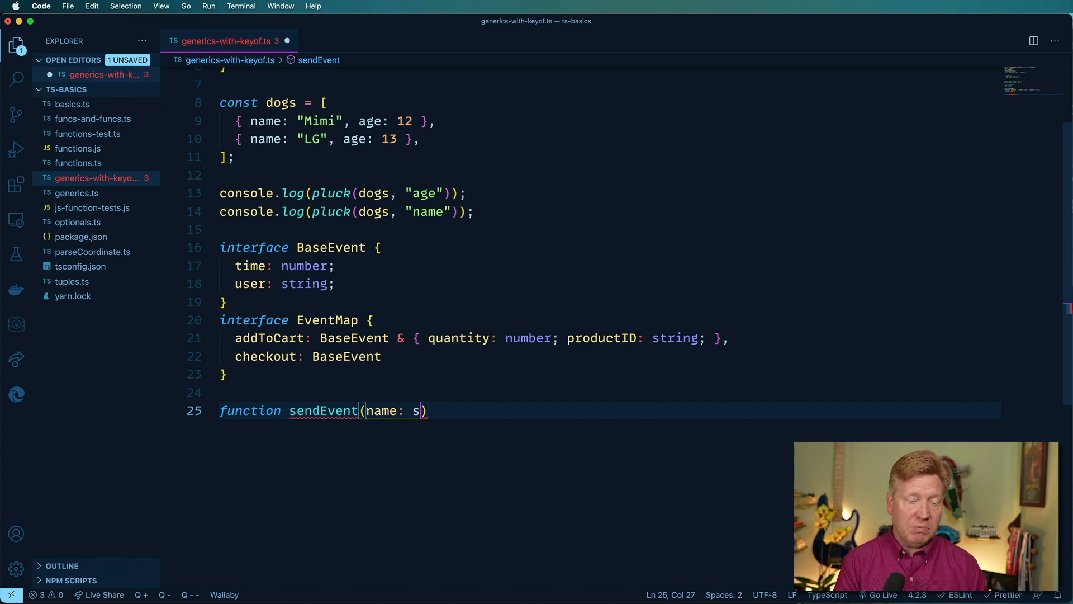
pyautogui.write('tring,')
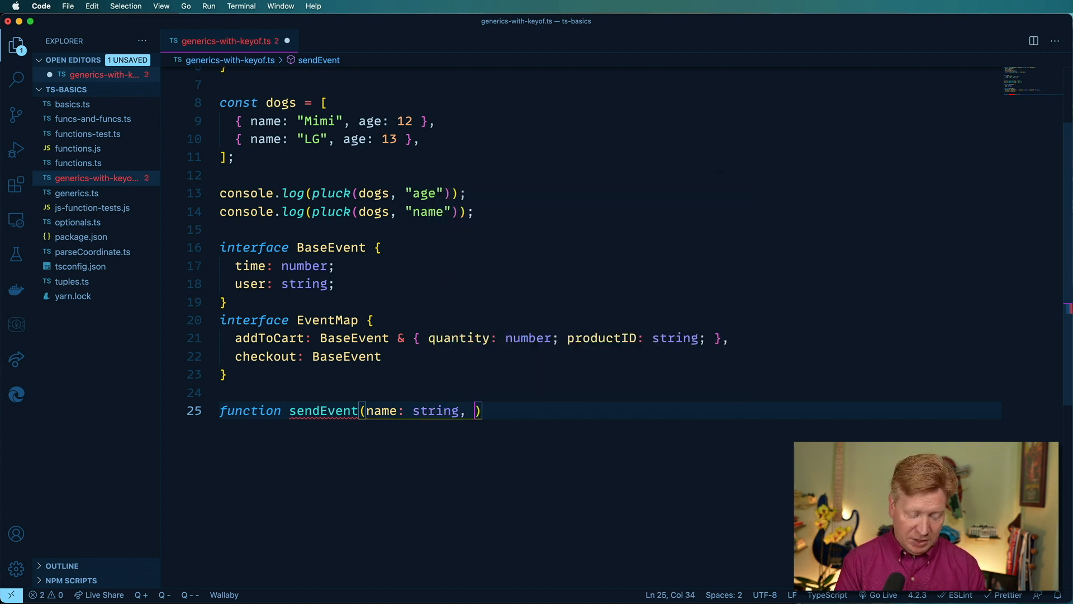
pyautogui.write('data:')
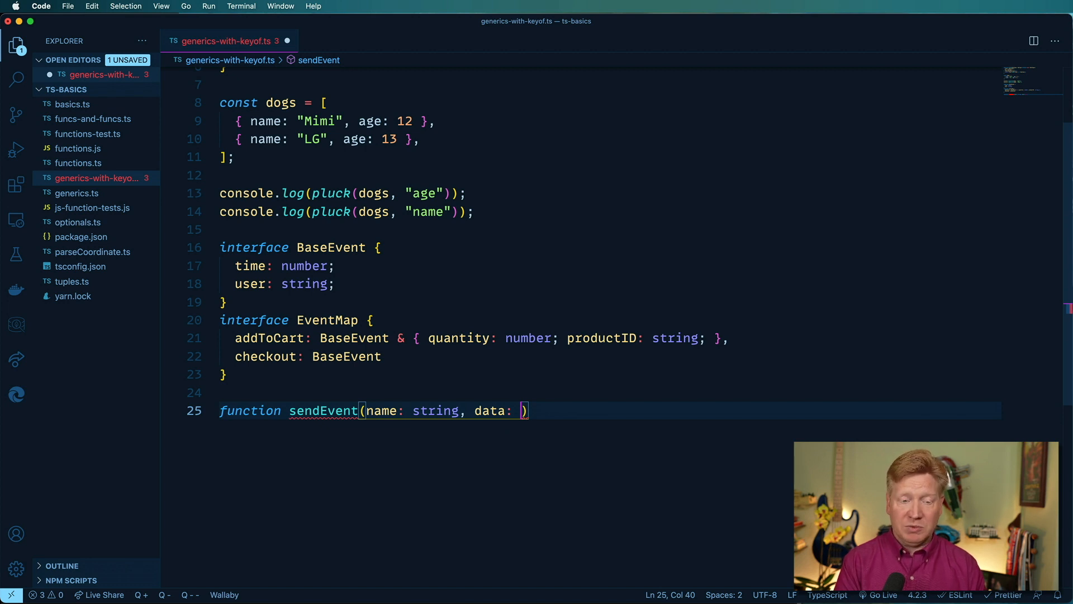
pyautogui.write('un')
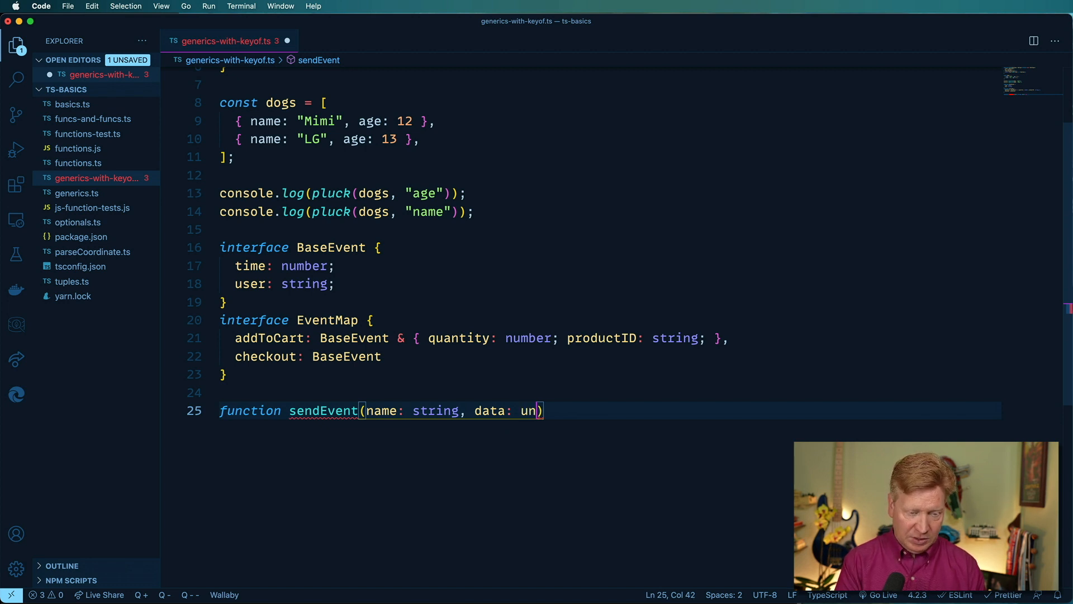
pyautogui.write('known')
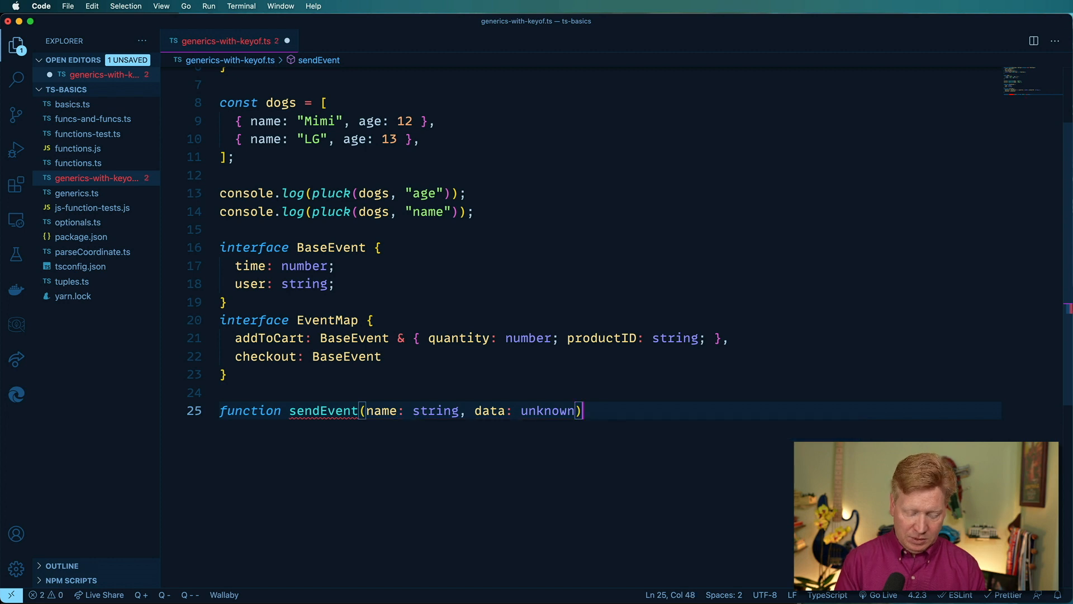
pyautogui.write(': void {}')
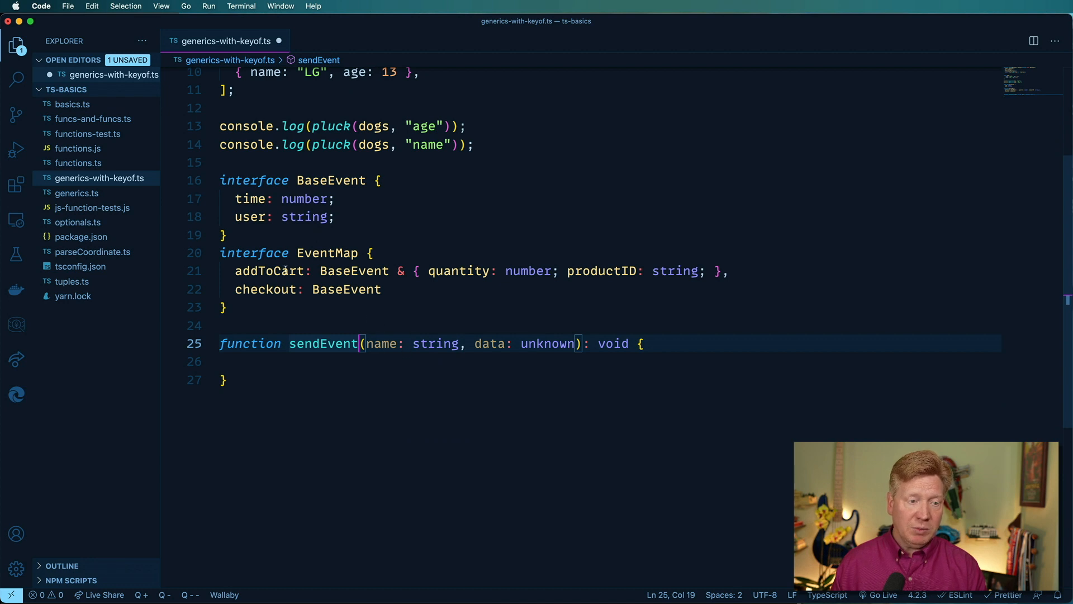
# Place the cursor after sendEvent, ready for its generic type parameters.
pyautogui.click(245, 271)
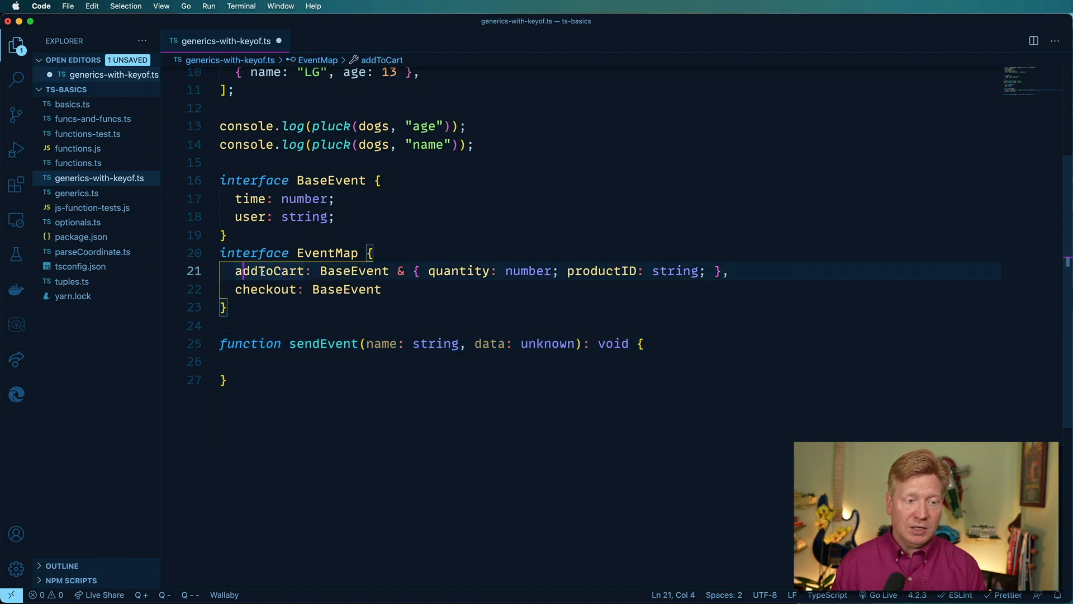
pyautogui.click(258, 289)
pyautogui.write('<>')
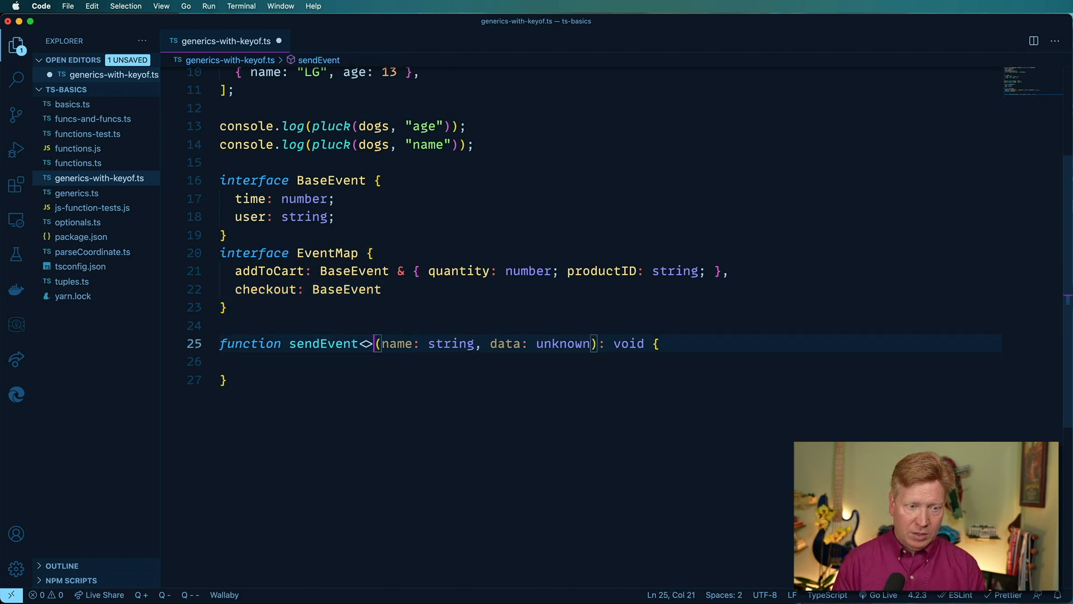
# Make sendEvent generic over Name extends keyof EventMap with data: EventMap[Name], saving to reformat.
pyautogui.write('Name extends keyof')
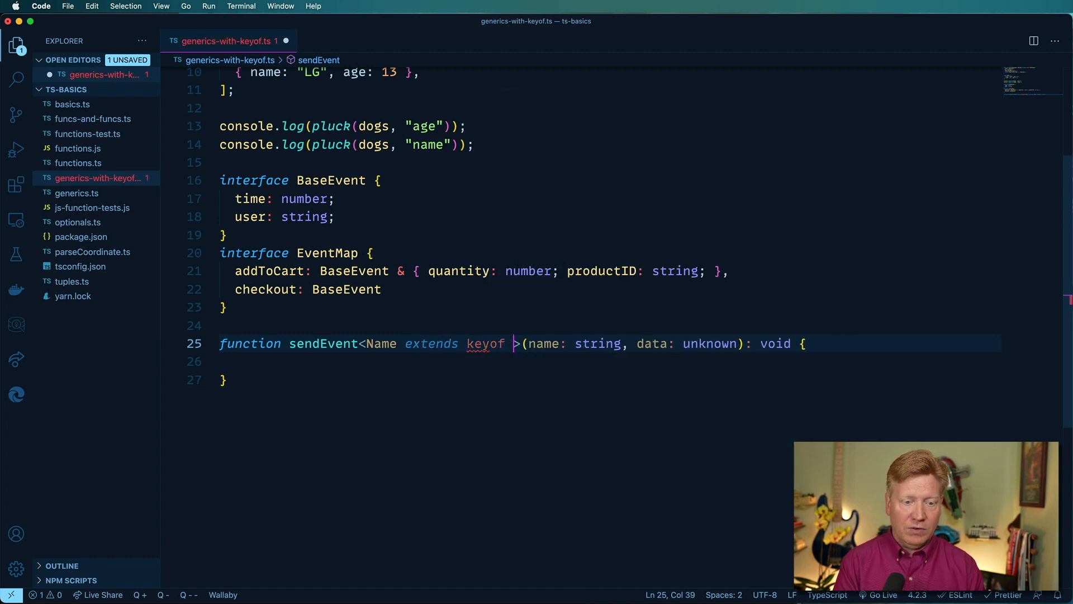
pyautogui.write('EventMap')
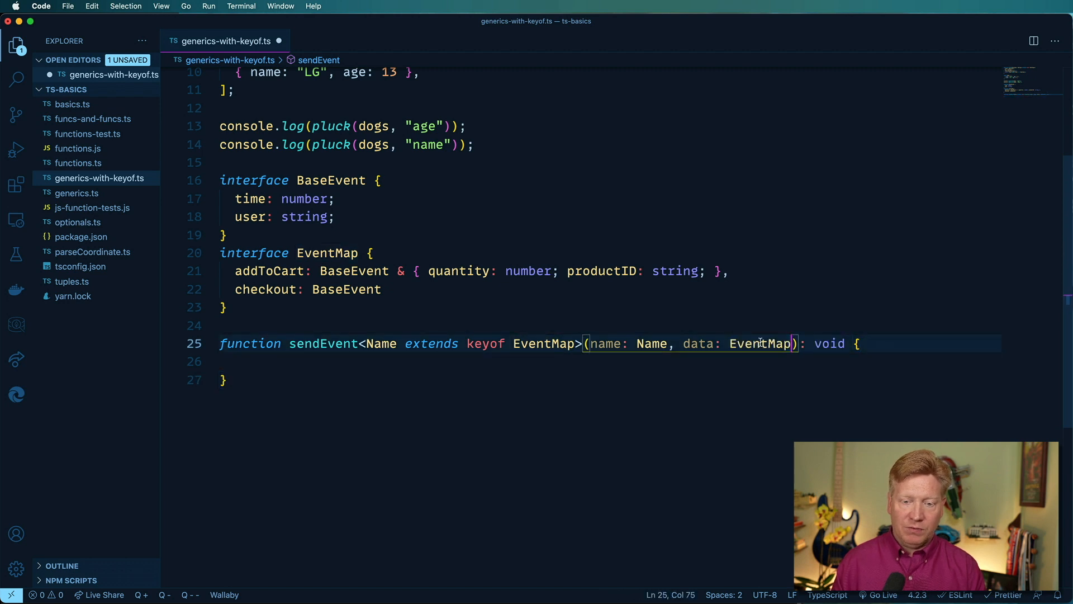
pyautogui.write('[Name')
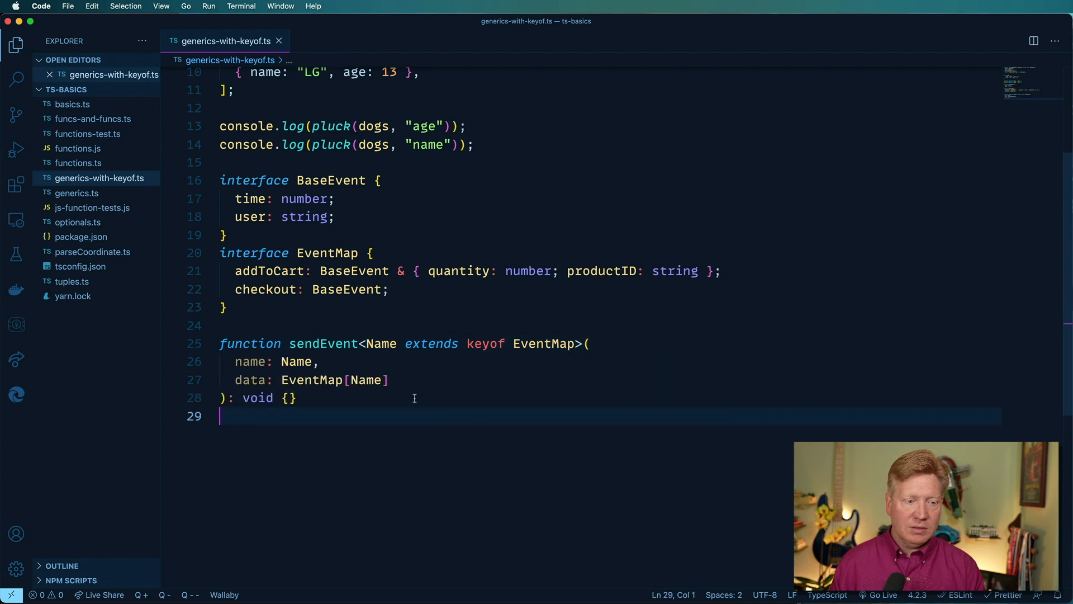
pyautogui.press('Enter')
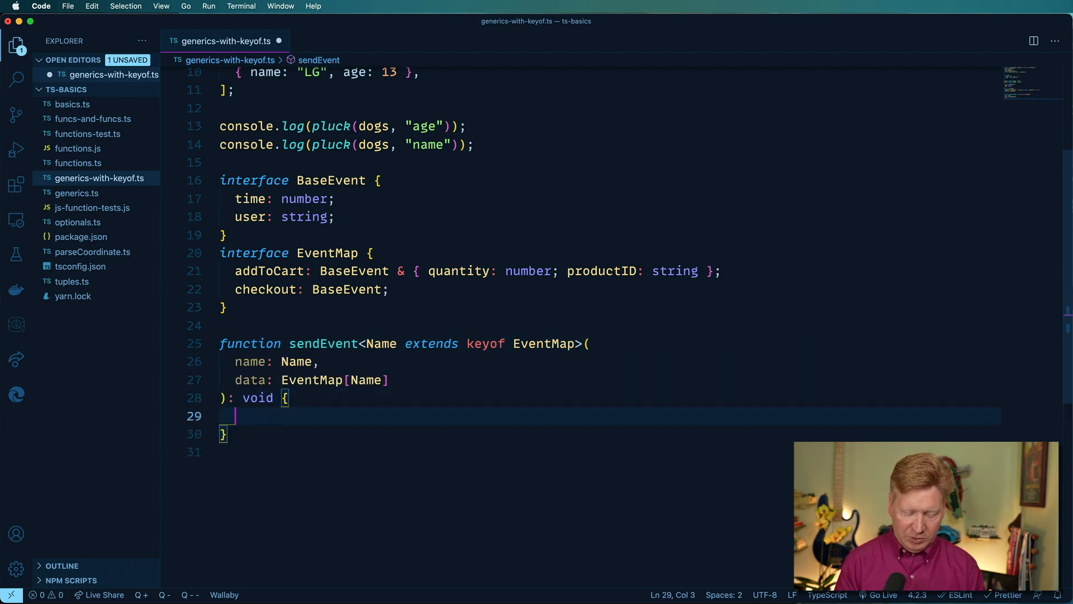
# Add console.log([name, data]) inside the sendEvent body.
pyautogui.write('console.log([')
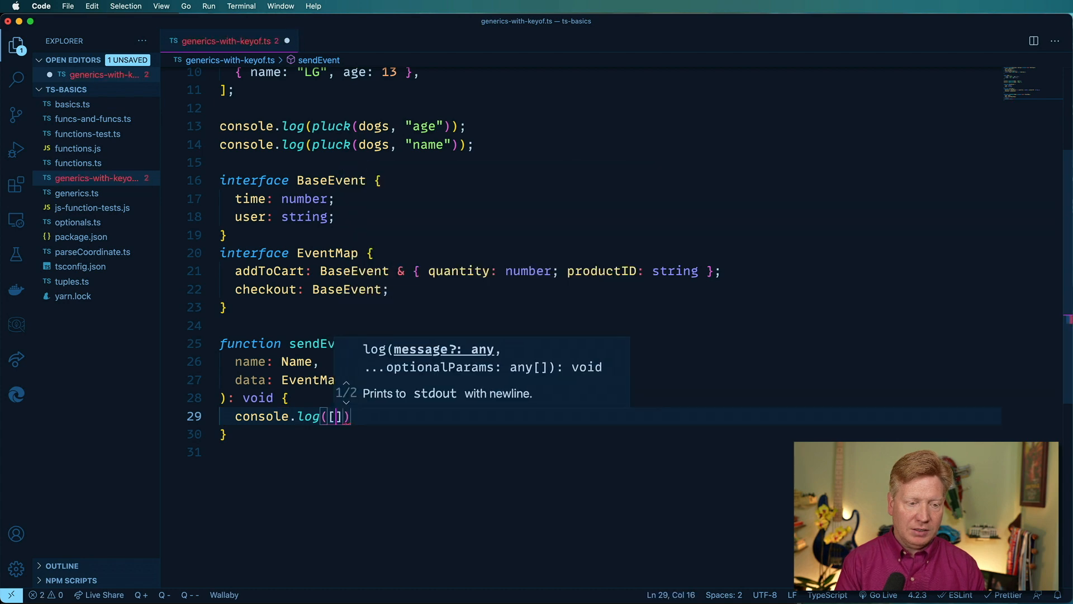
pyautogui.write('name, data')
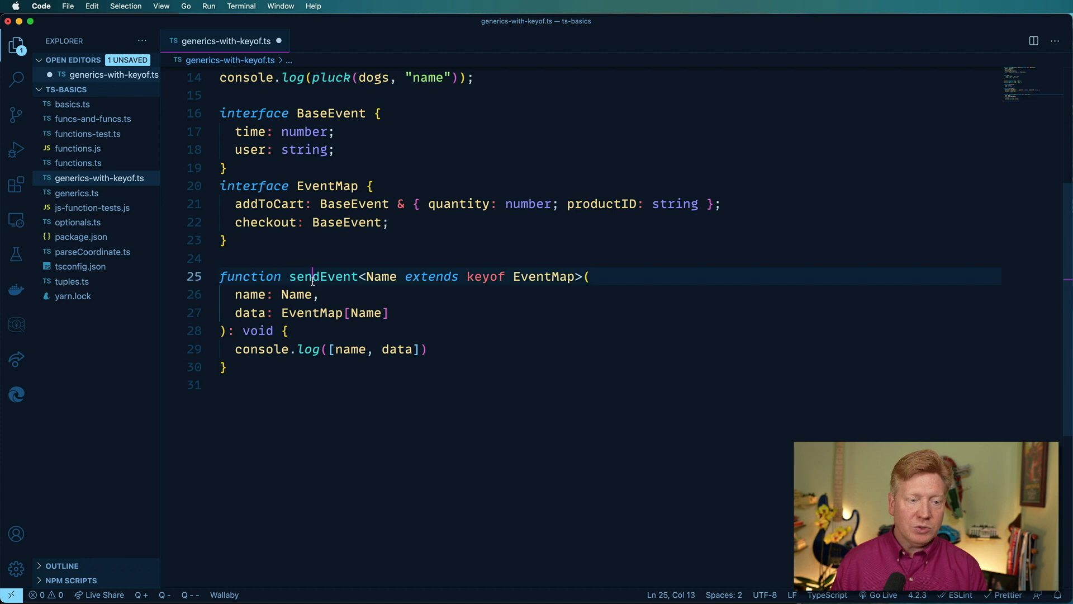
pyautogui.doubleClick(323, 276)
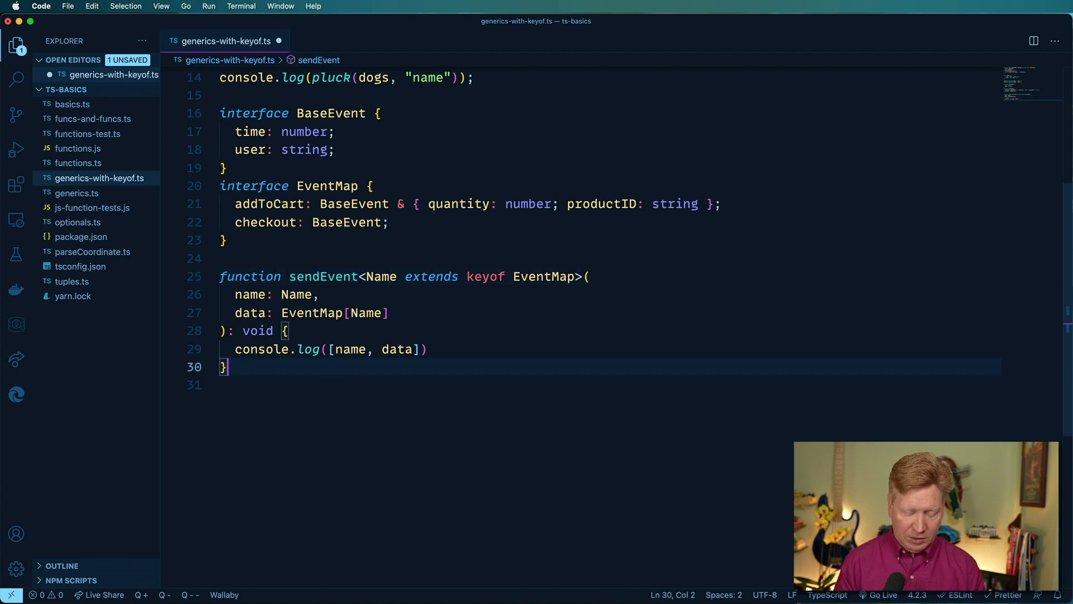
# Begin a sendEvent("addToCart", { call on line 32.
pyautogui.write('sendEvent(')
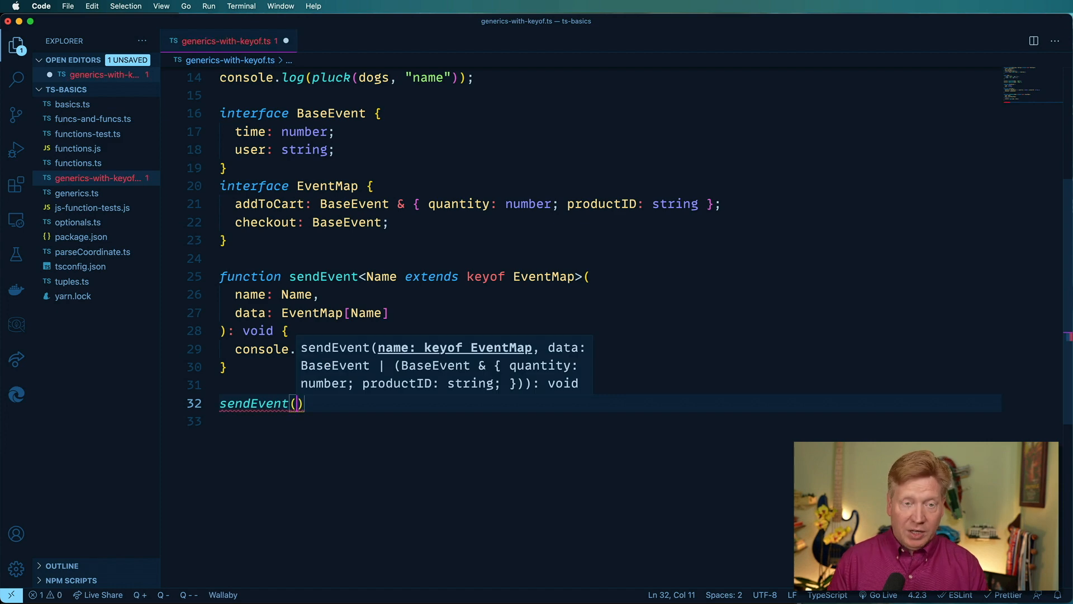
pyautogui.write('"addToCart')
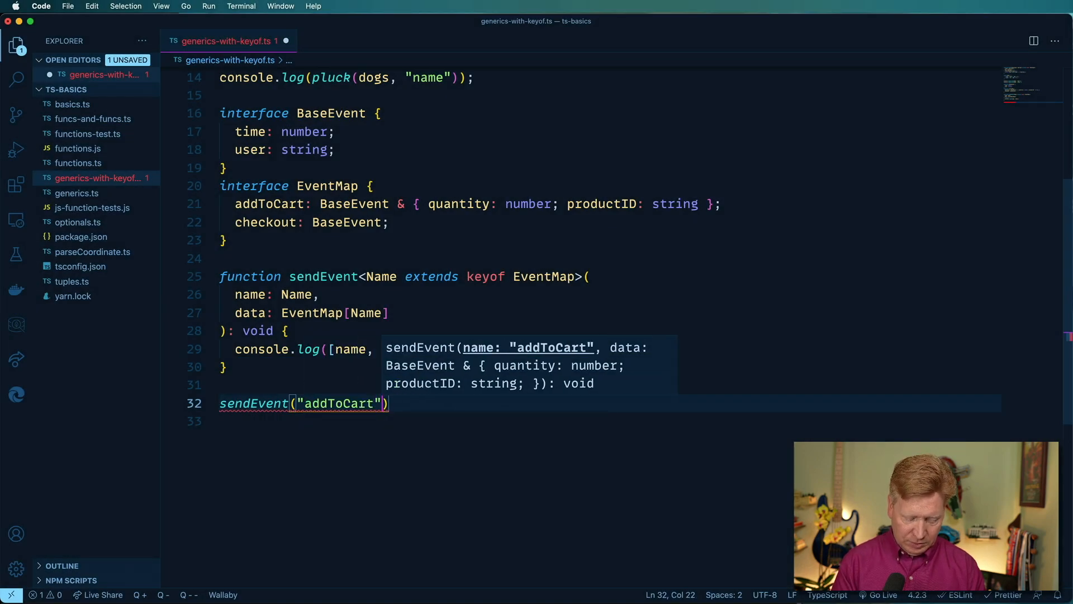
pyautogui.write(', {')
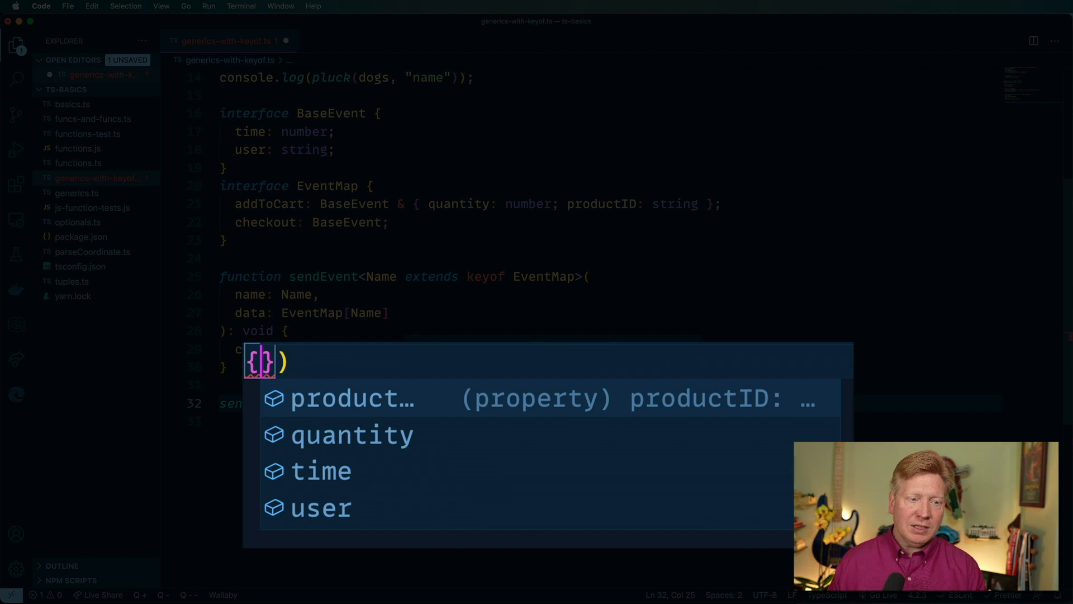
pyautogui.moveTo(300, 477)
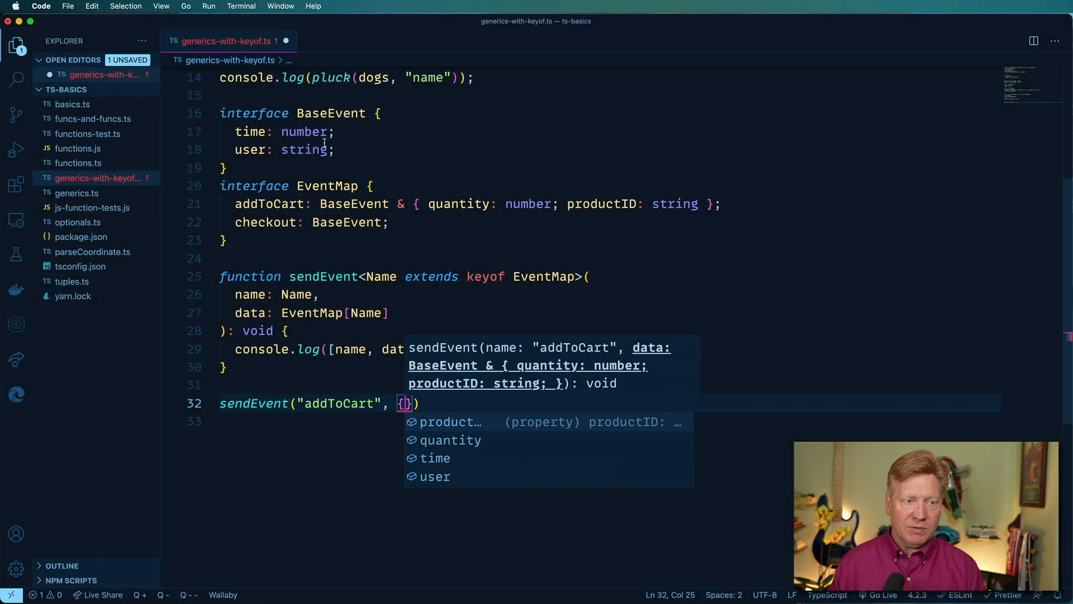
pyautogui.moveTo(446, 441)
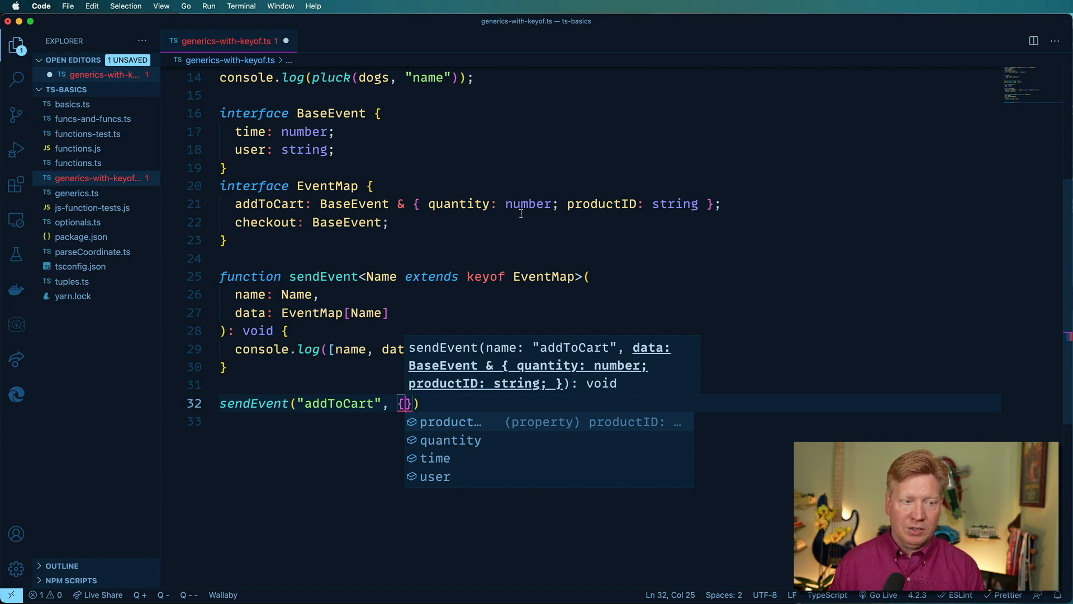
pyautogui.moveTo(353, 388)
pyautogui.write('productID: ')
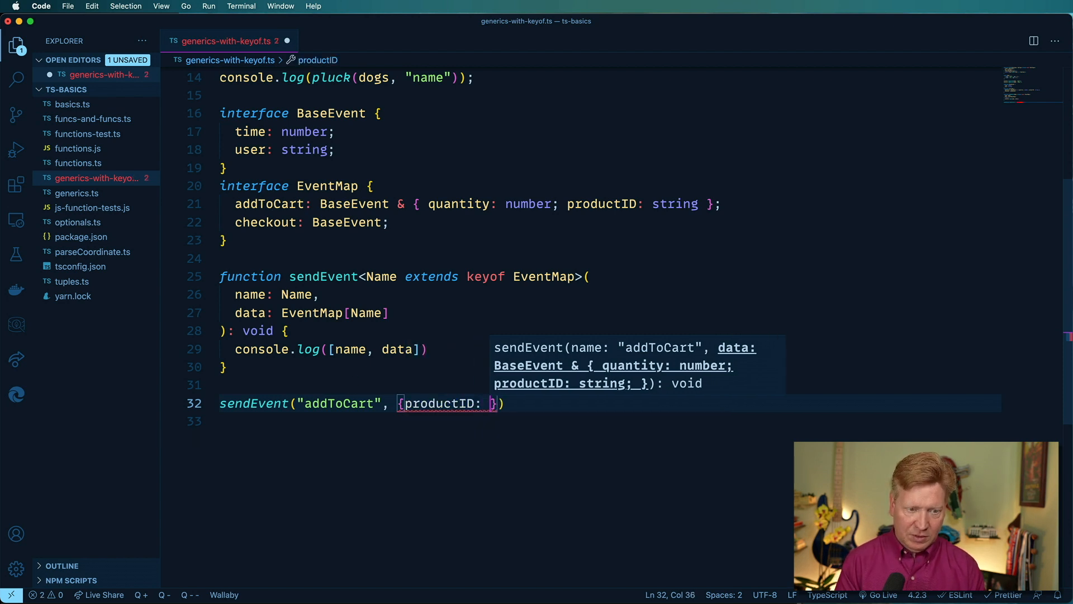
# Fill the data object with productID 'foo', user "baz", quantity 1 and time 10.
pyautogui.write("'foo', ise")
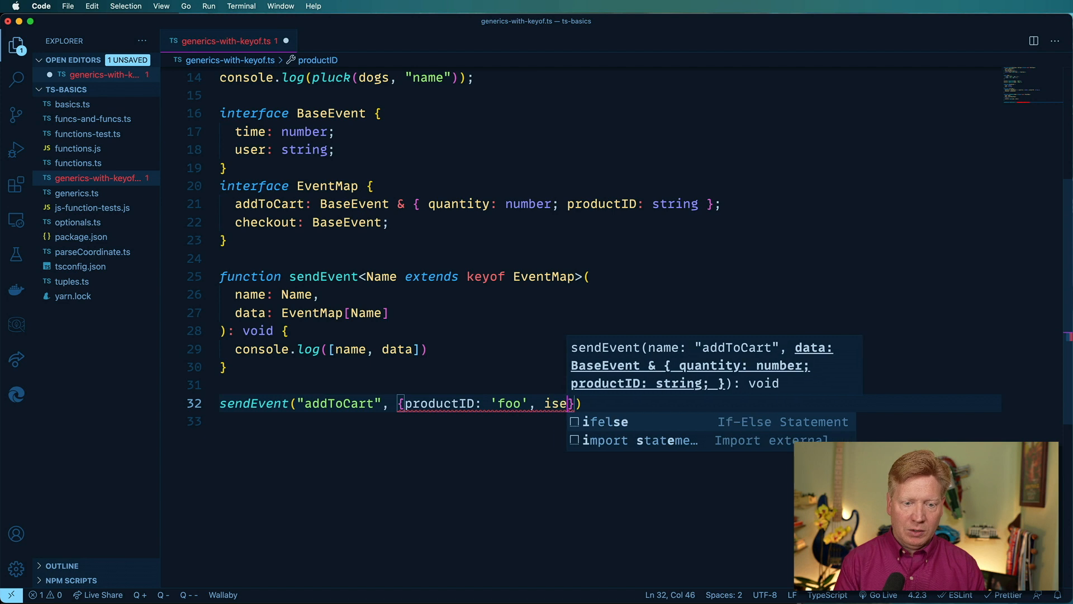
pyautogui.write('user: ""')
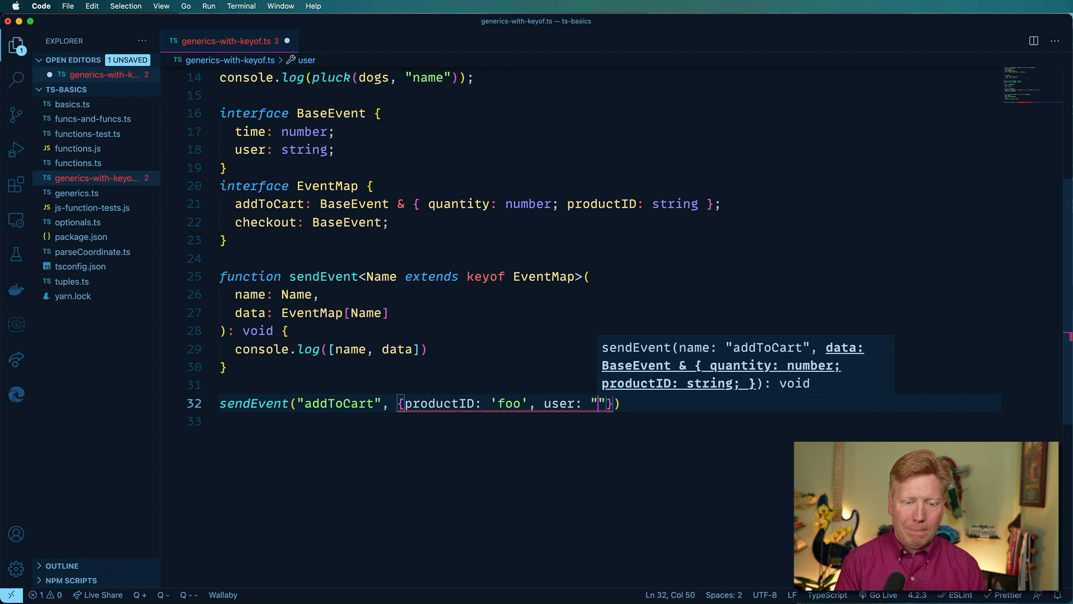
pyautogui.write('baz", q')
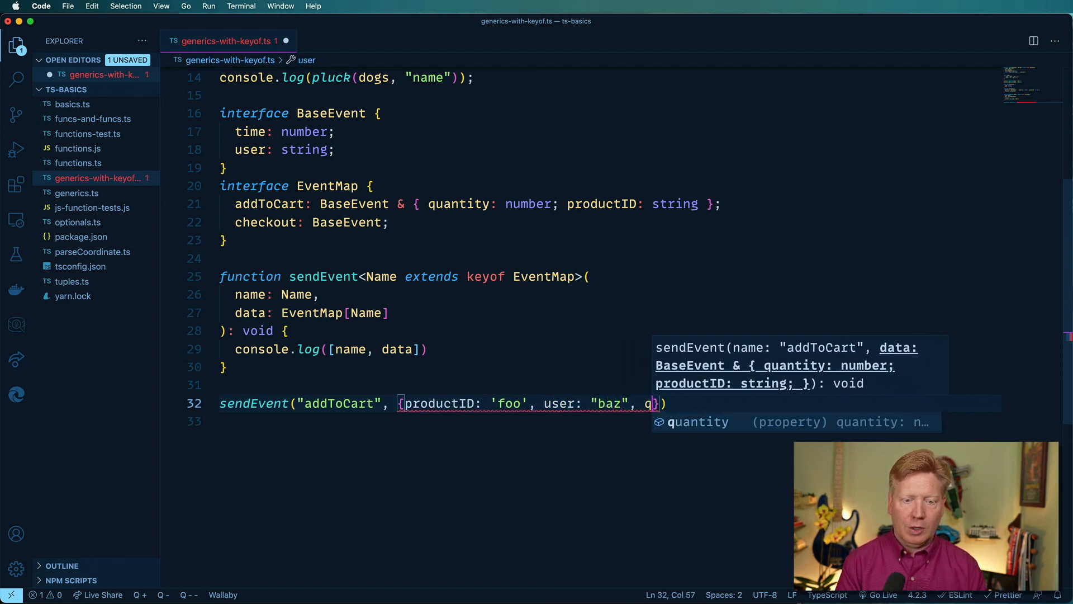
pyautogui.write('uantity: 1,')
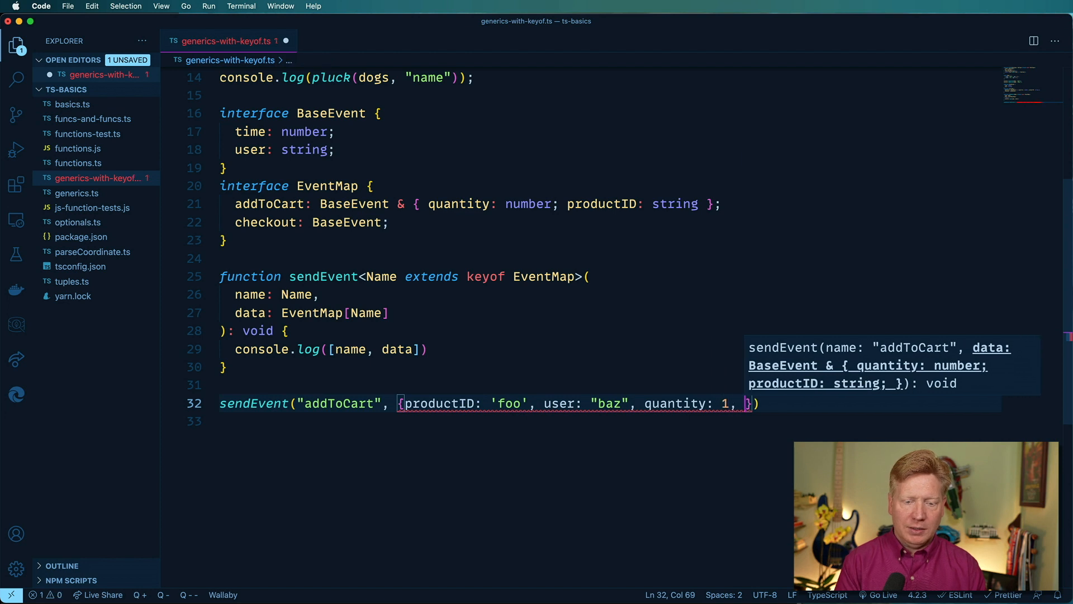
pyautogui.write('time: 10')
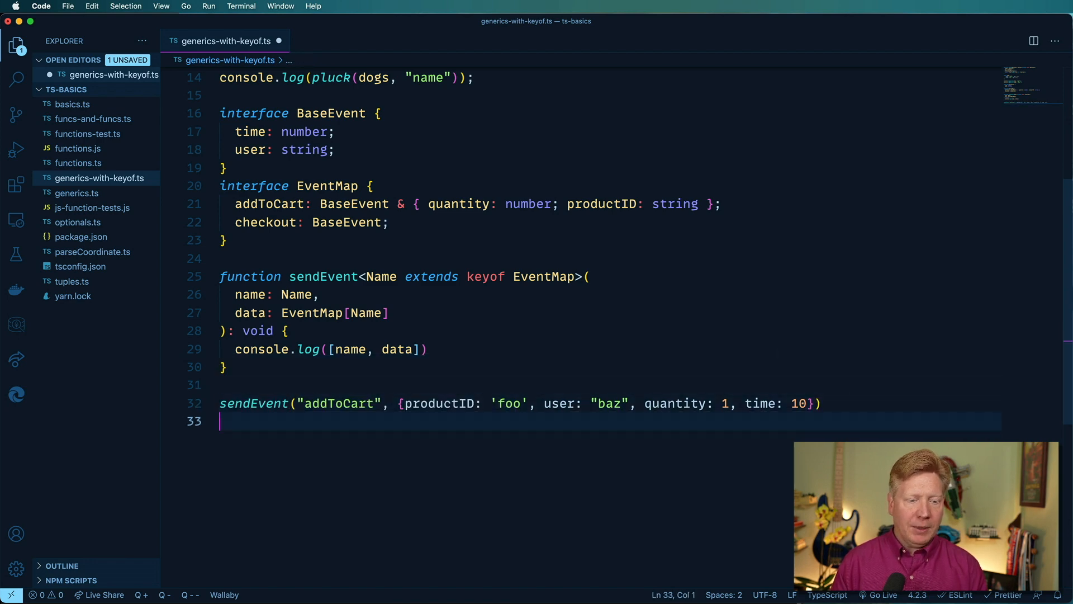
# Add a sendEvent("checkout", {time: 20, user: ...}) call on line 33, checking the checkout type.
pyautogui.write('sendEvent("checkout", {')
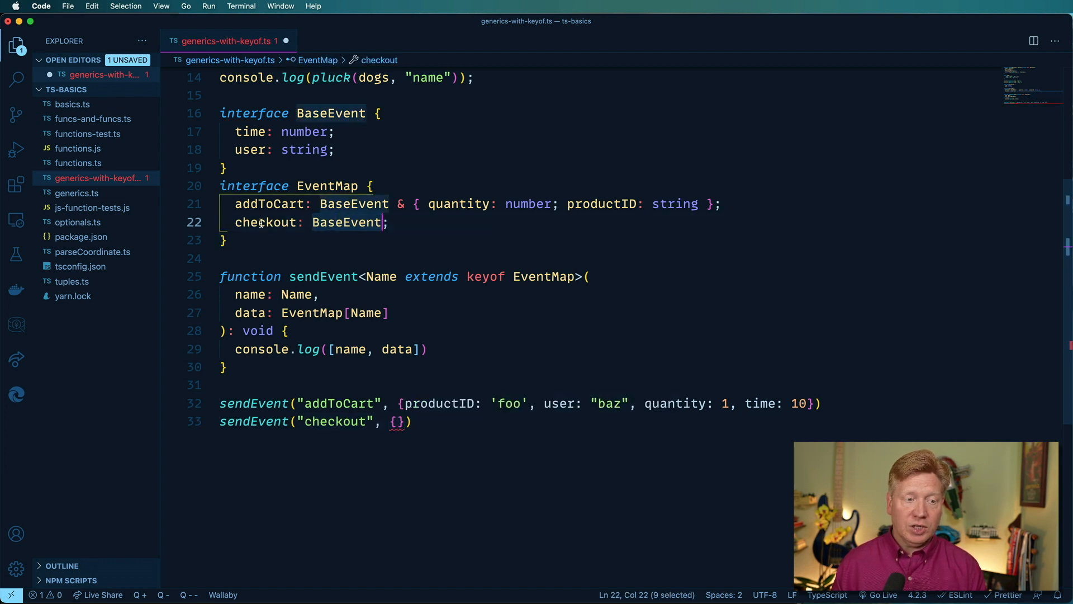
pyautogui.click(342, 221)
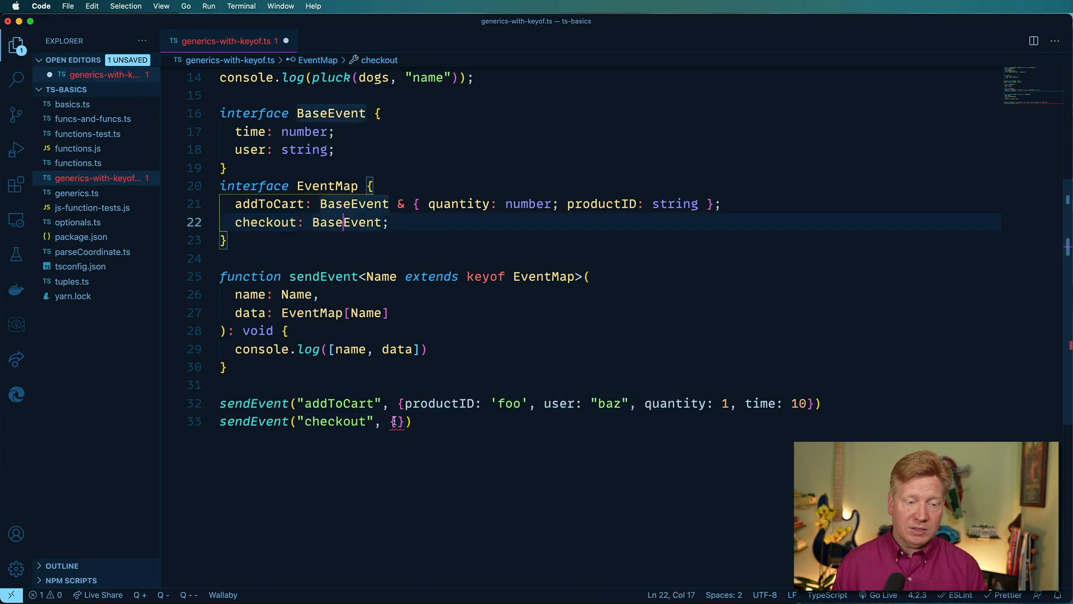
pyautogui.write('time:')
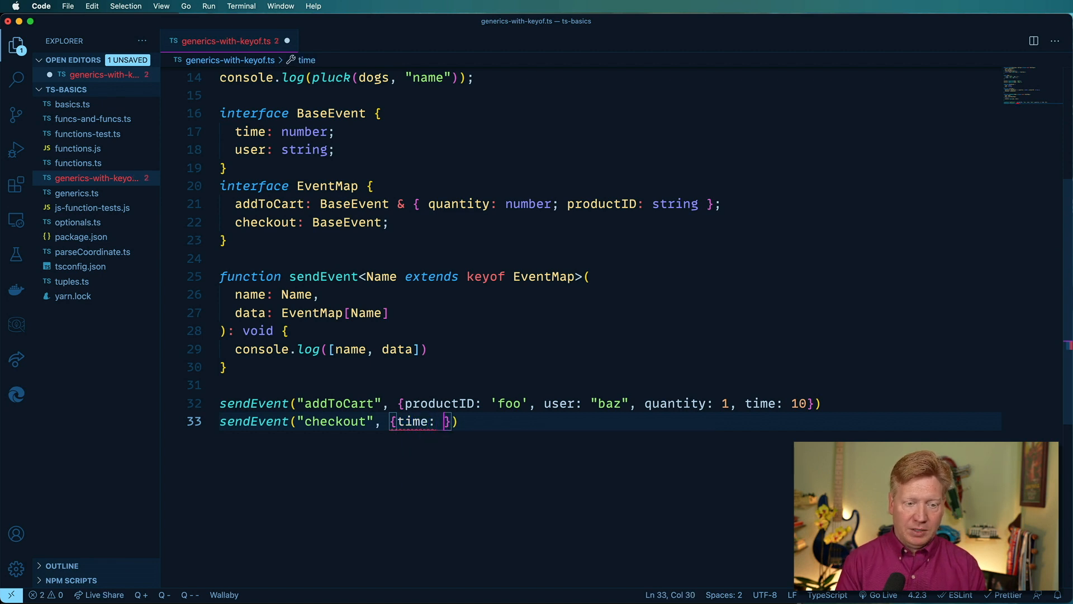
pyautogui.write('20')
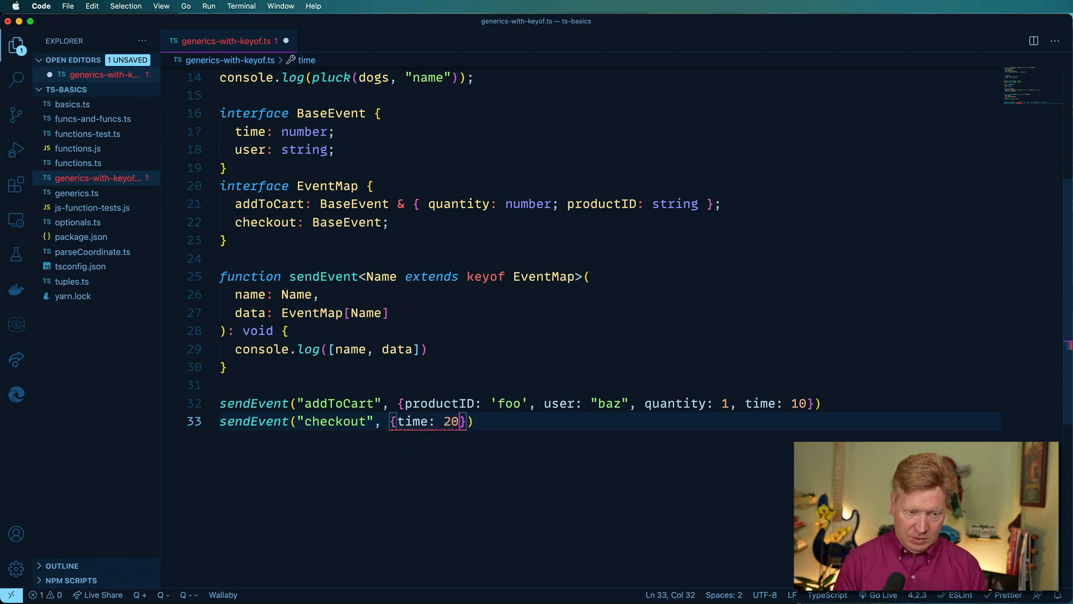
pyautogui.write(', user:')
pyautogui.write('npx ts-node generics-with-keyof.ts')
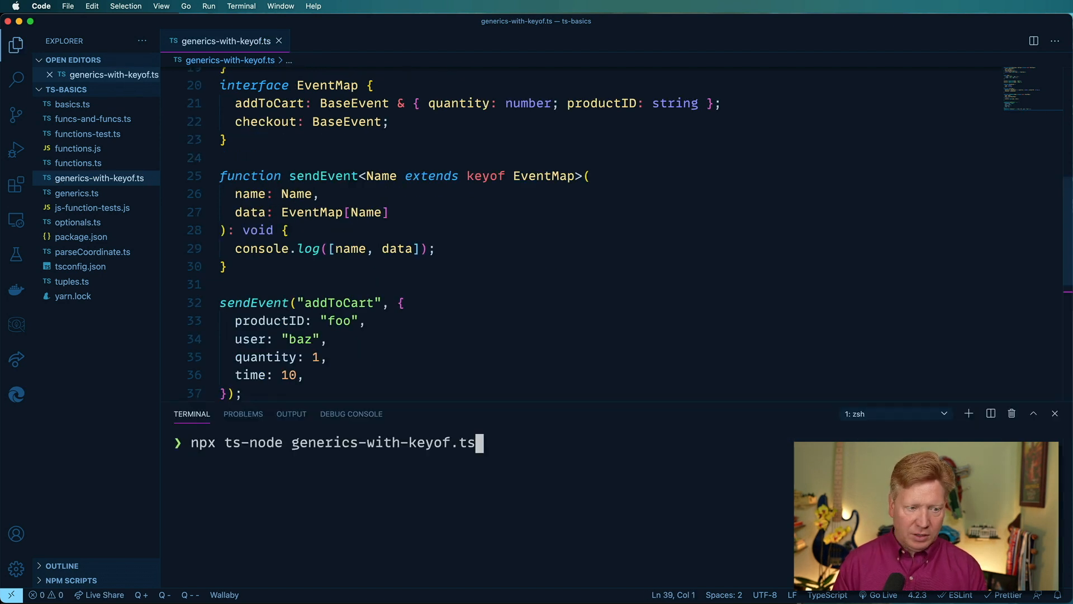
# Run npx ts-node generics-with-keyof.ts so both addToCart and checkout events are logged.
pyautogui.press('Return')
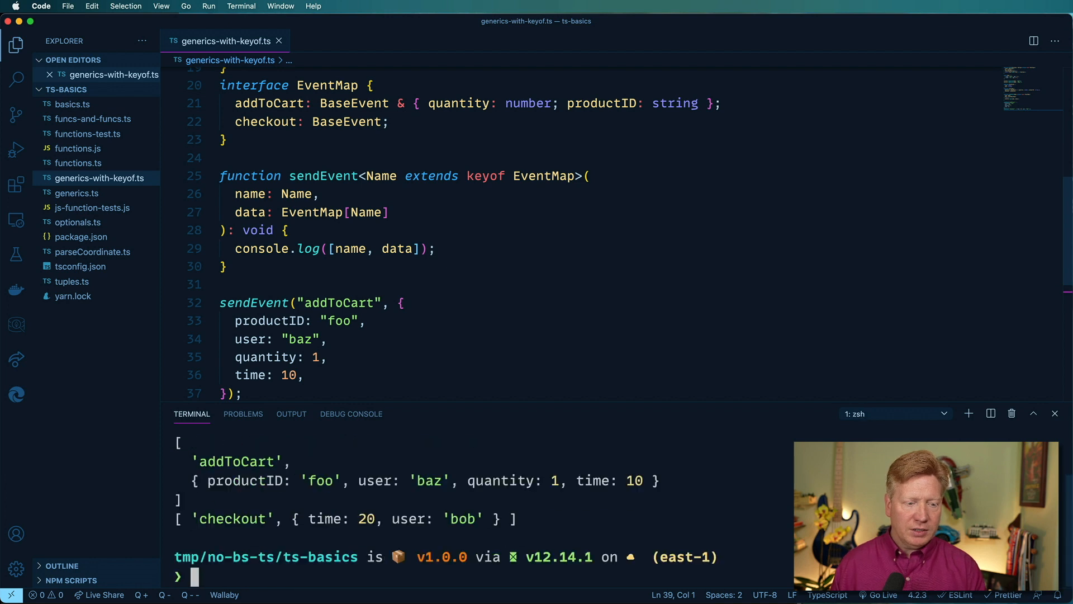
pyautogui.scroll(3)
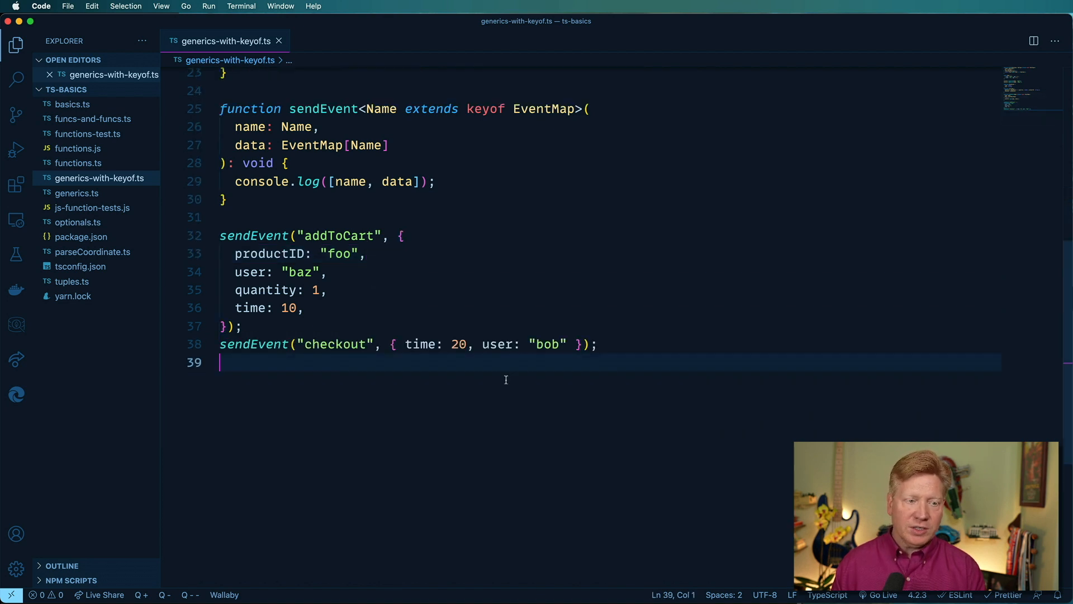
pyautogui.scroll(3)
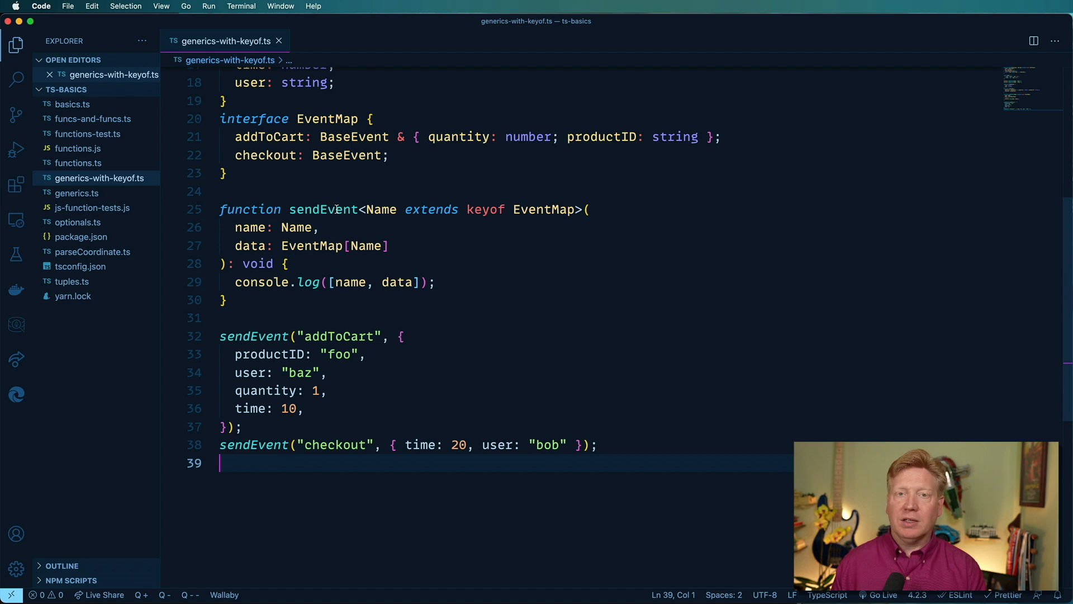
pyautogui.scroll(3)
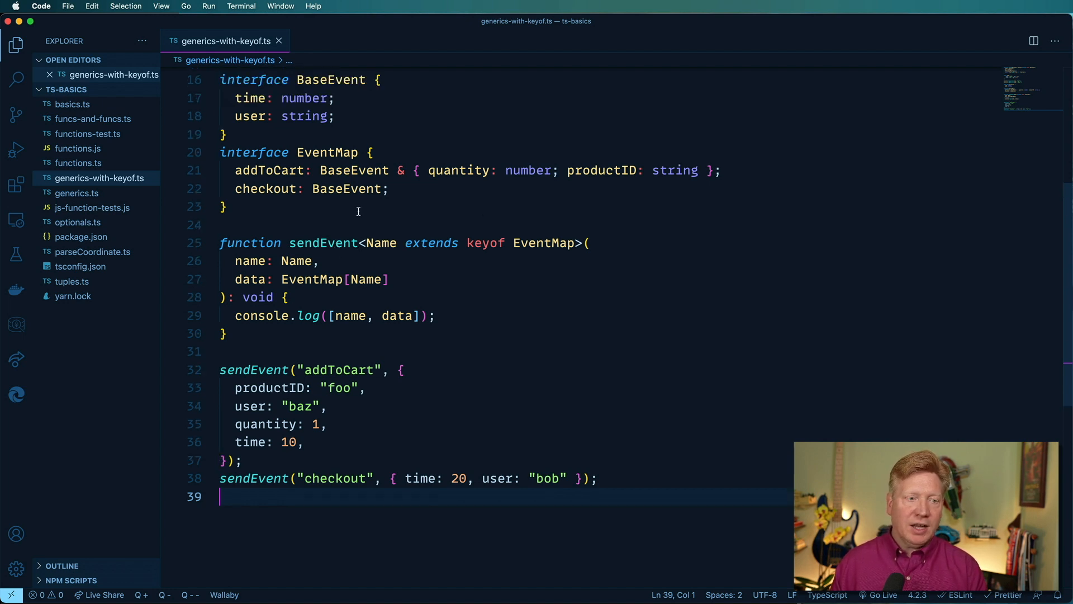
pyautogui.doubleClick(269, 204)
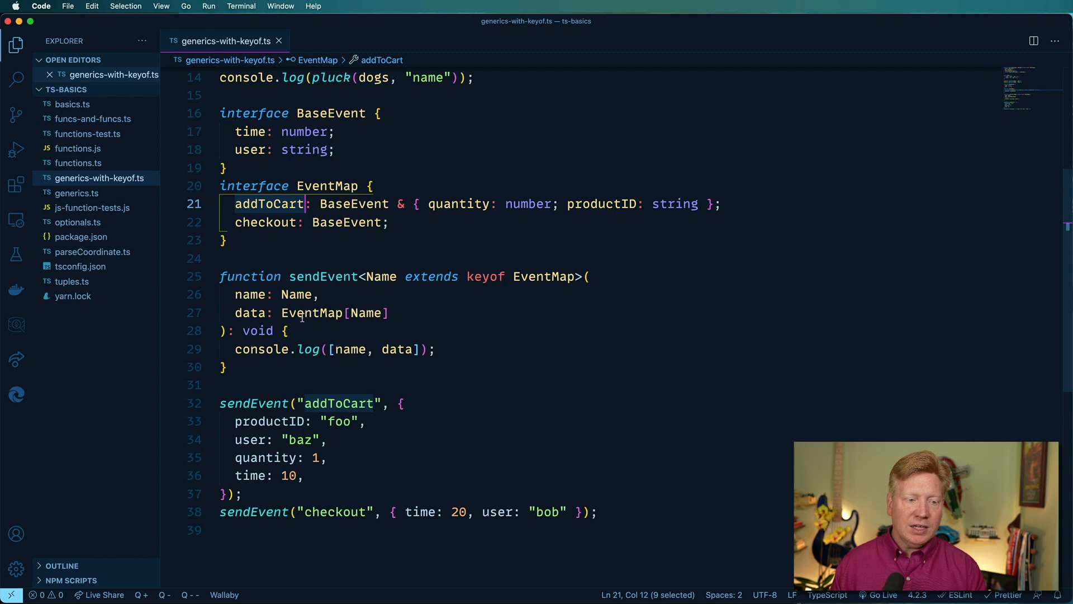
pyautogui.click(319, 313)
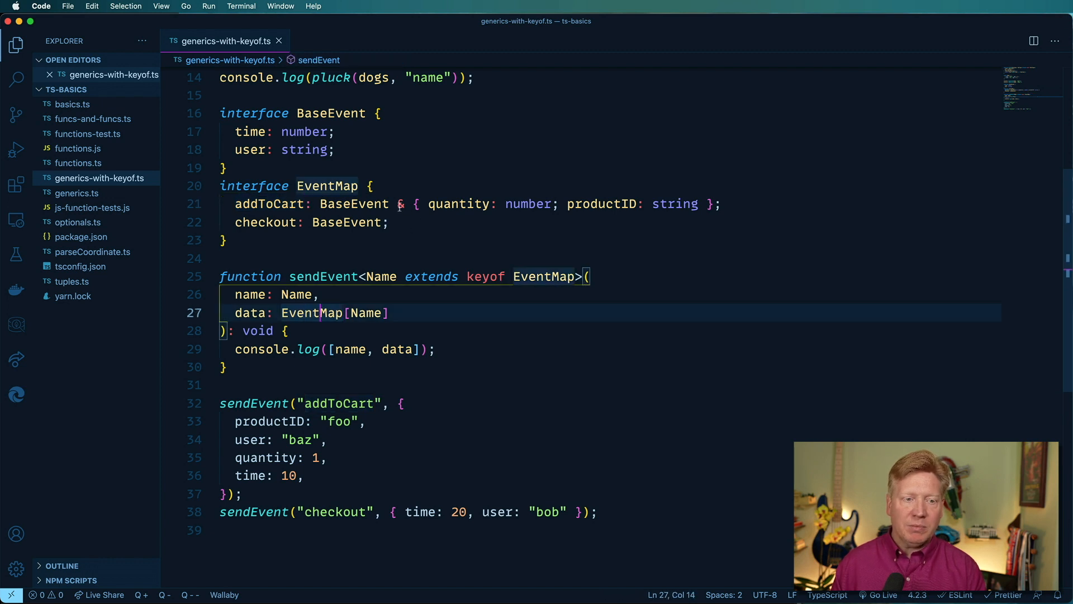
pyautogui.click(388, 221)
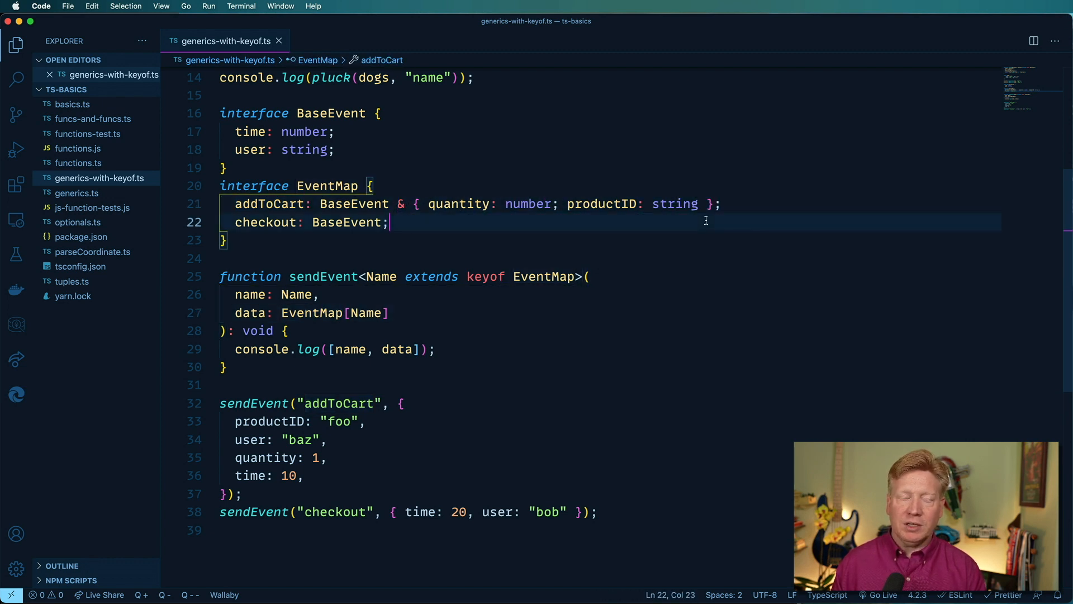
pyautogui.click(344, 221)
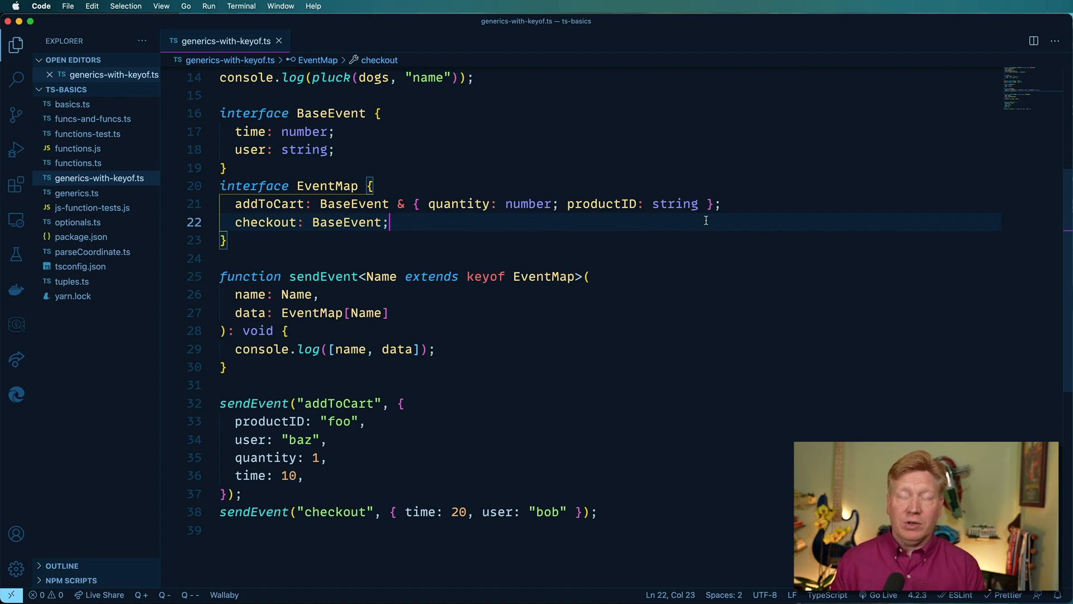